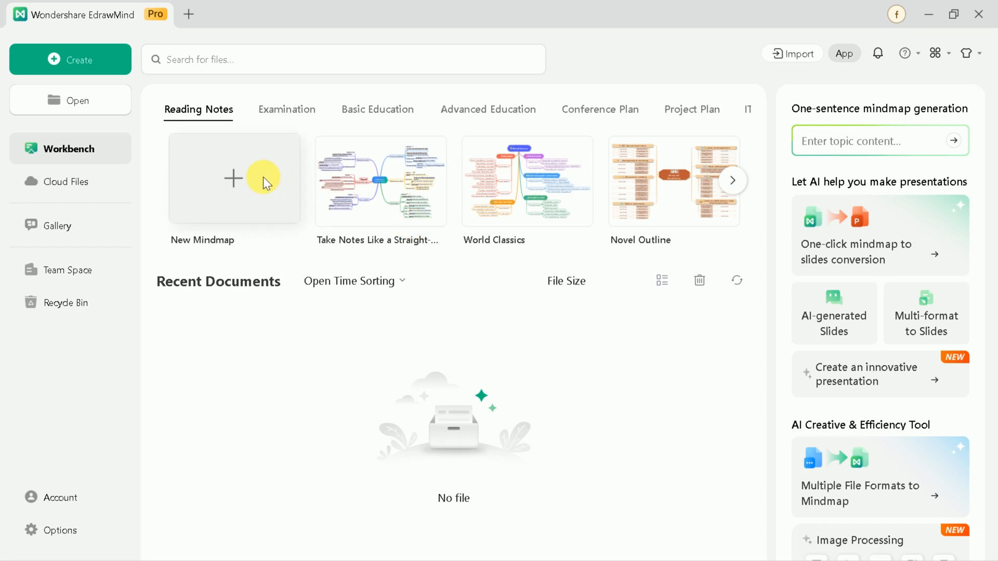
{"action": "mouse_move", "coordinate": [780, 263]}
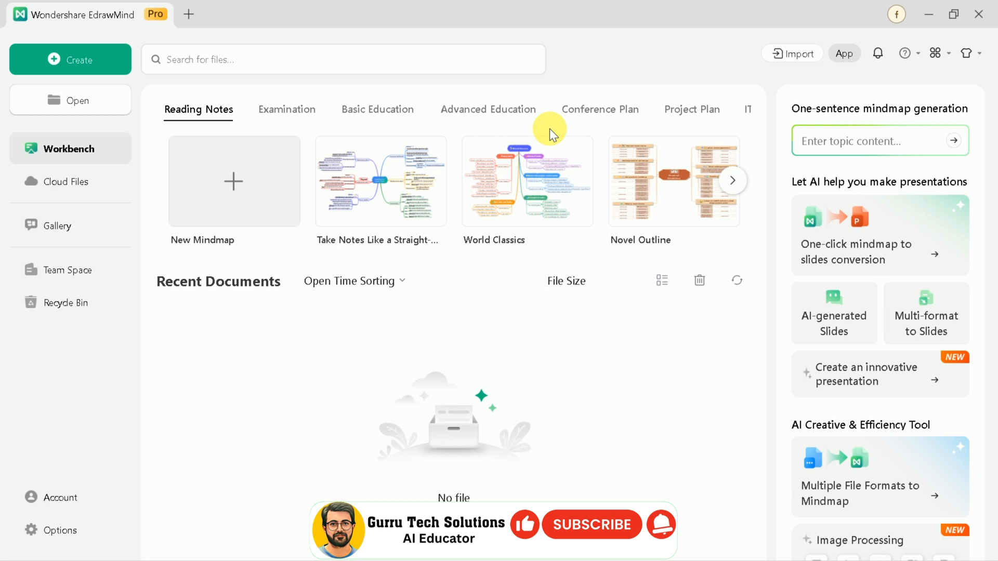
{"action": "mouse_move", "coordinate": [75, 59]}
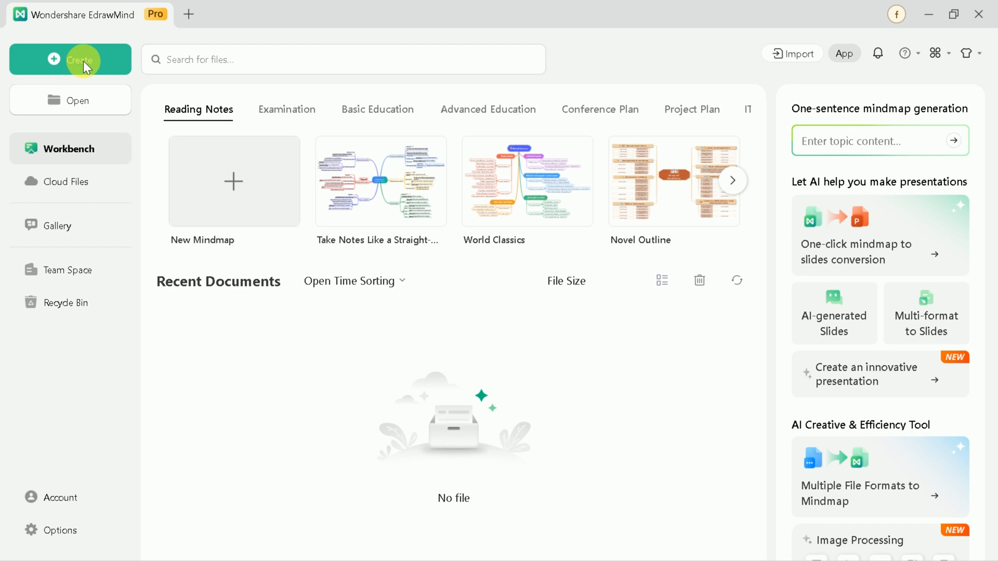
Bring up the new-document choices from the green Create button on the workbench.
{"action": "left_click", "coordinate": [70, 59]}
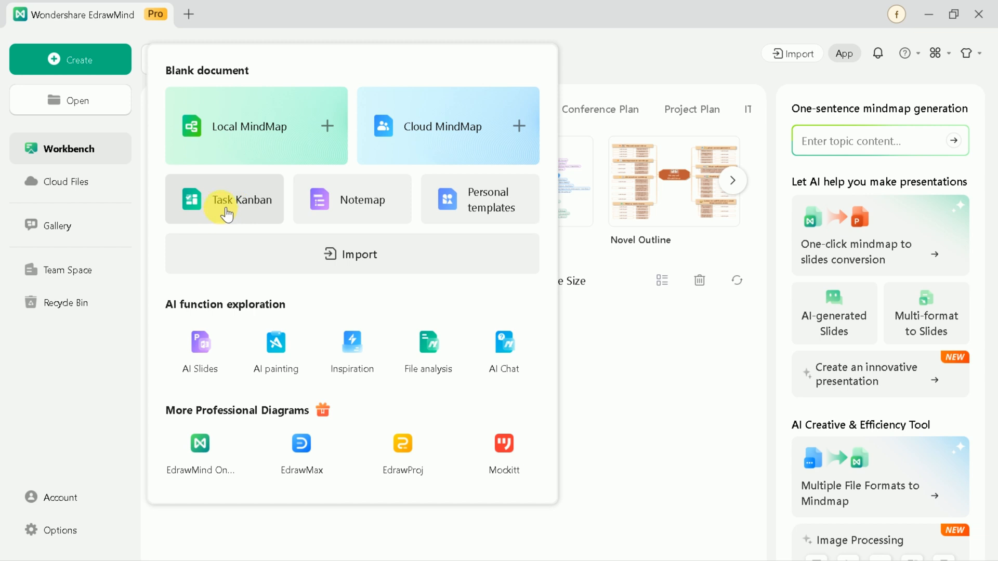
Start a Task Kanban board, add an extra Main Topic column, then delete it again.
{"action": "left_click", "coordinate": [225, 199]}
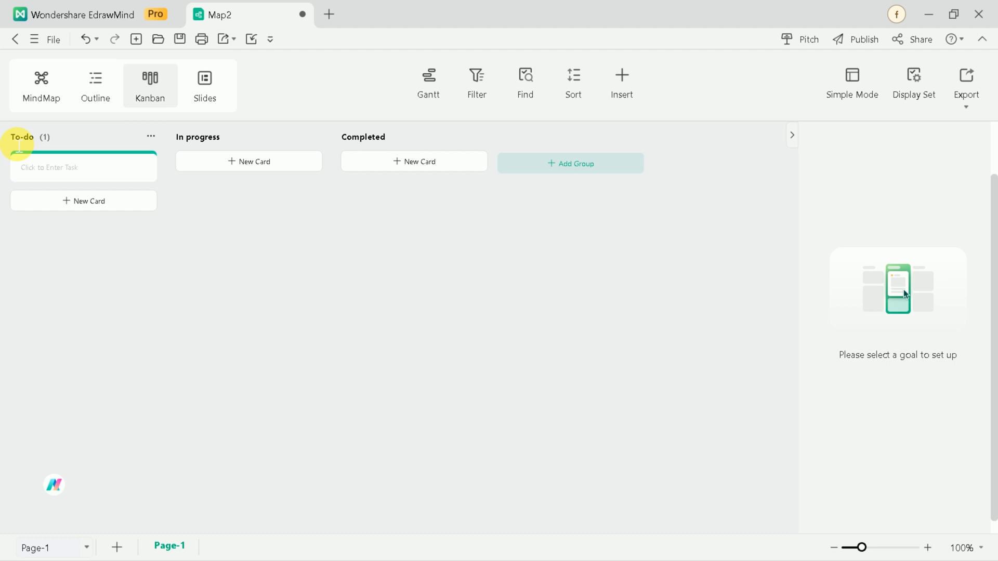
{"action": "mouse_move", "coordinate": [188, 144]}
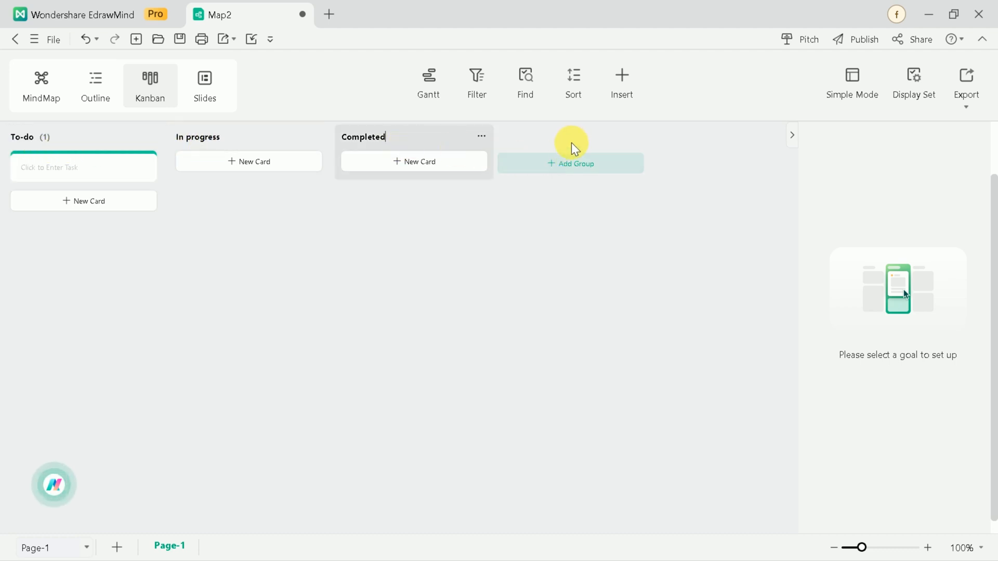
{"action": "left_click", "coordinate": [570, 163]}
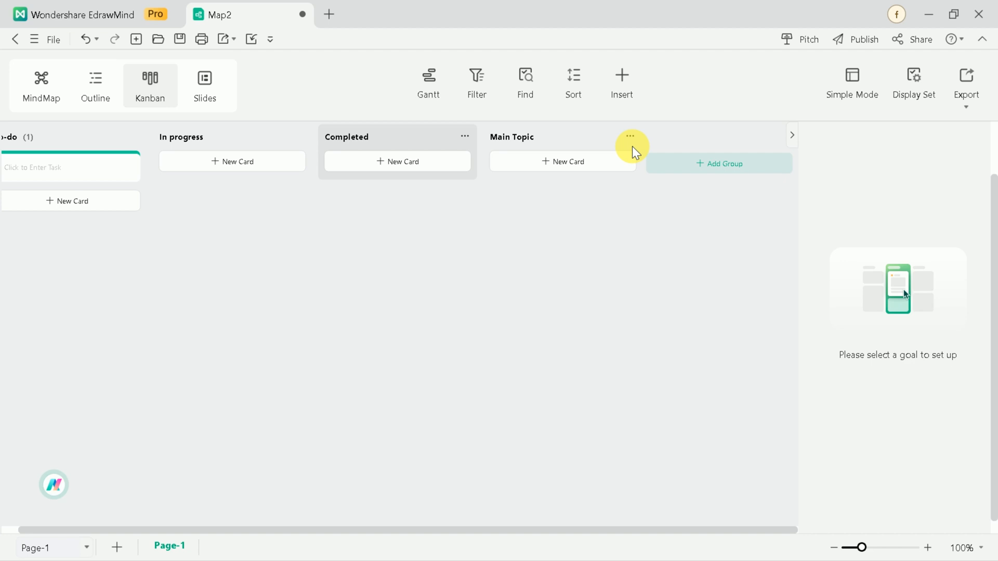
{"action": "left_click", "coordinate": [630, 137]}
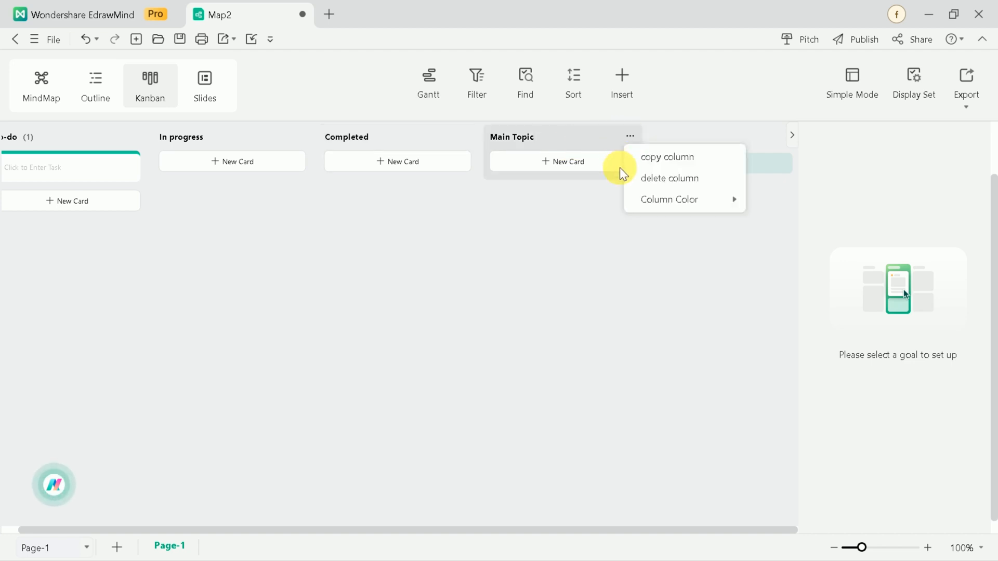
{"action": "left_click", "coordinate": [668, 178]}
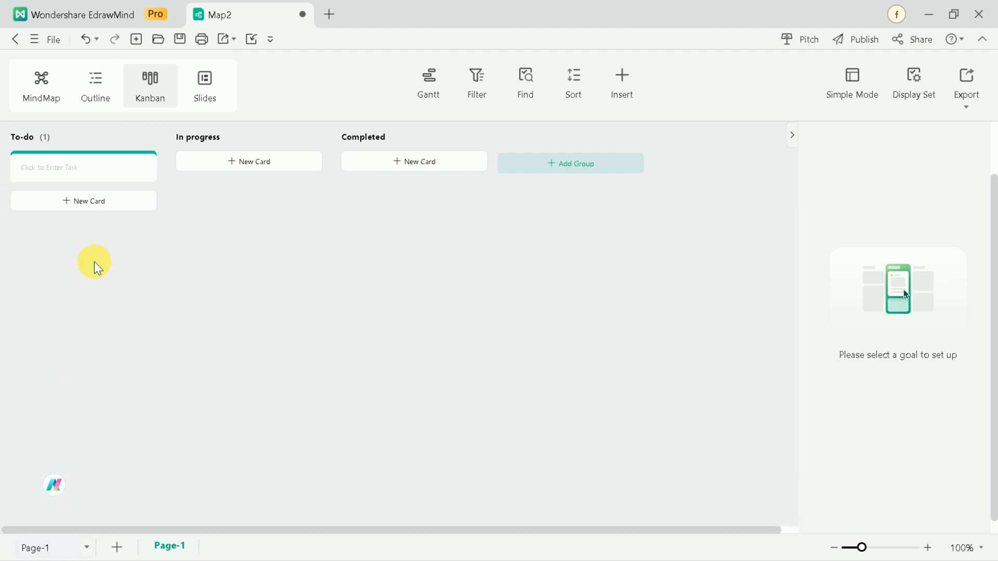
{"action": "mouse_move", "coordinate": [88, 189]}
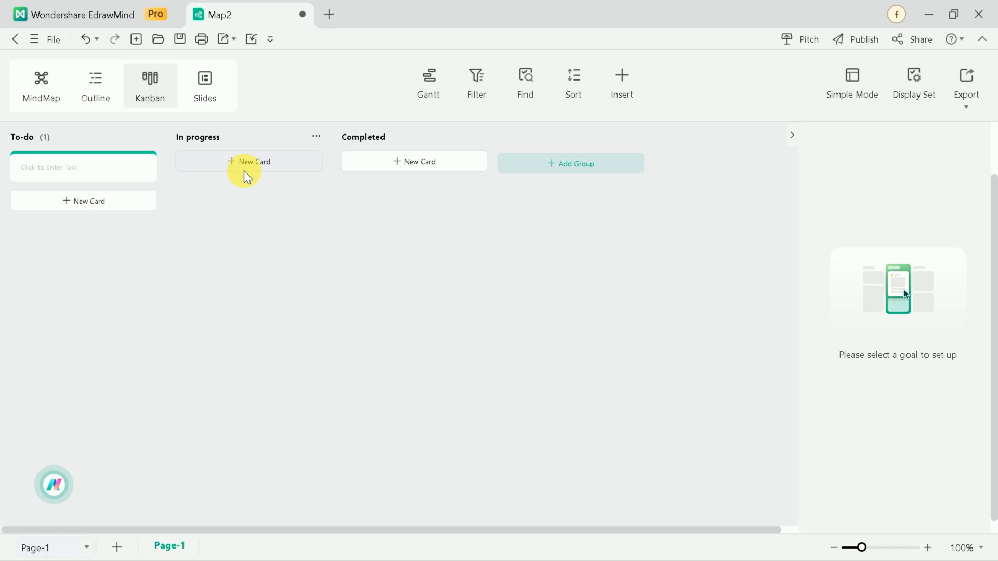
Fill the first To-do card with the title 'Literature Review' and its bullet notes.
{"action": "type", "text": "Liter"}
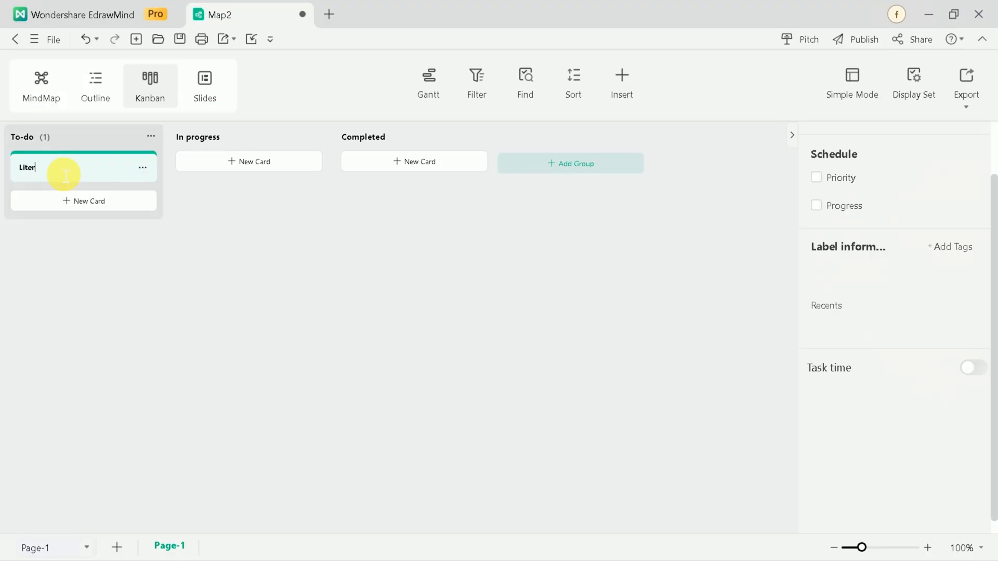
{"action": "type", "text": "ature"}
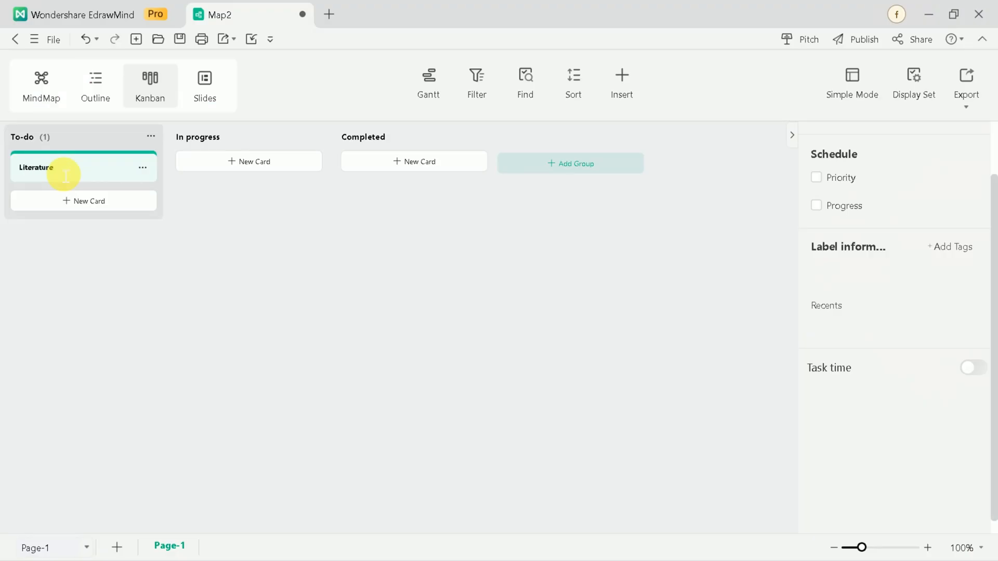
{"action": "type", "text": "Review"}
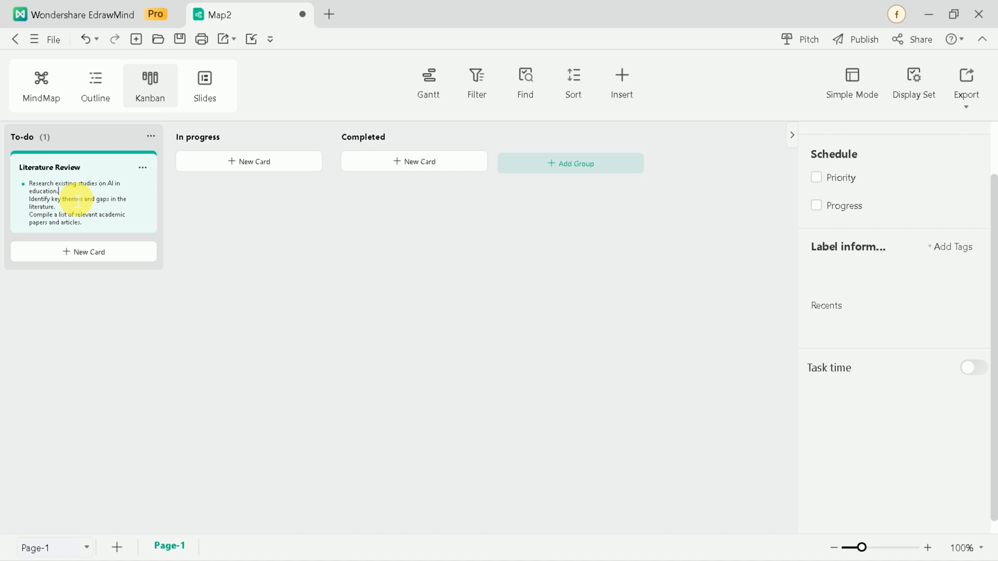
{"action": "left_click_drag", "start_coordinate": [83, 199], "coordinate": [41, 215]}
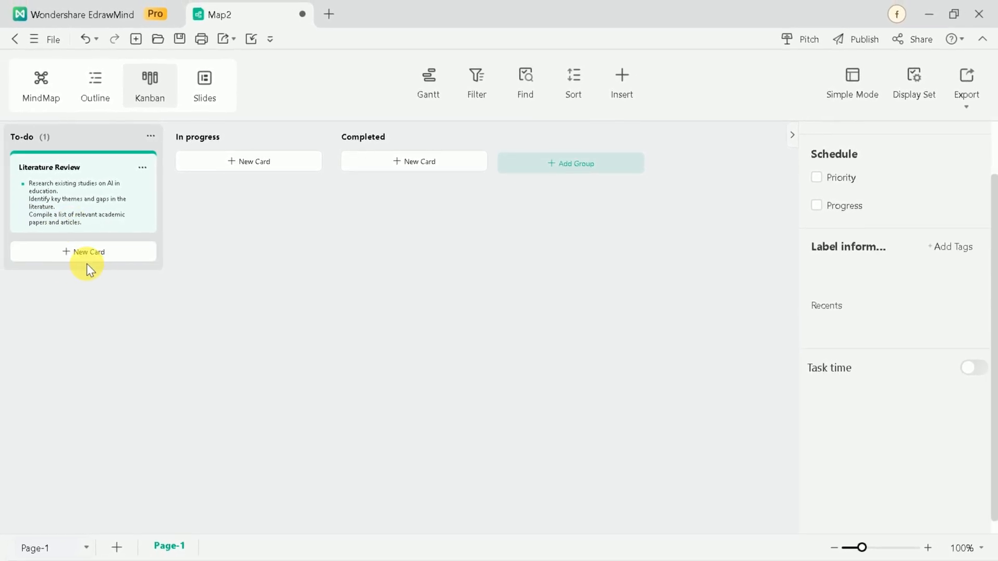
Add To-do cards for Defining Research Question, methodology and 'Ethical Consideration' with their notes.
{"action": "left_click", "coordinate": [84, 252]}
{"action": "type", "text": "Defining Research Question"}
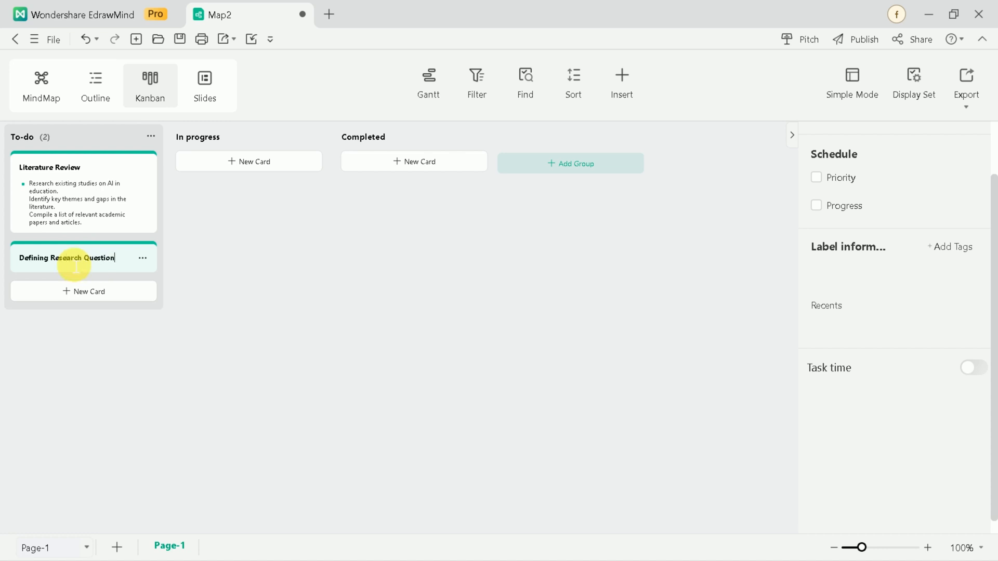
{"action": "type", "text": "Formulate specific questions your thesis will address. Ensure questions are clear, focused, and researchable."}
{"action": "type", "text": "Methedologocal Design"}
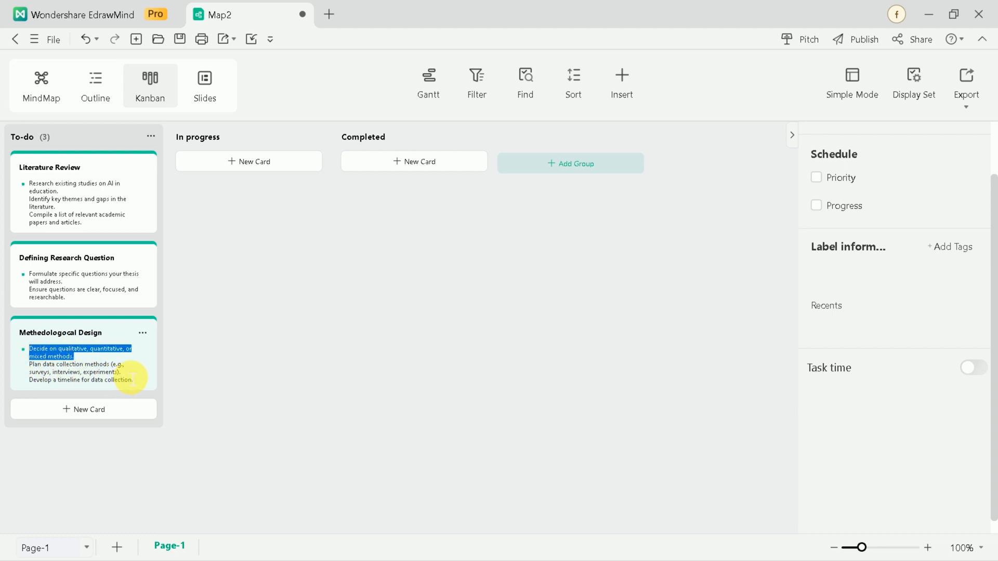
{"action": "type", "text": "En"}
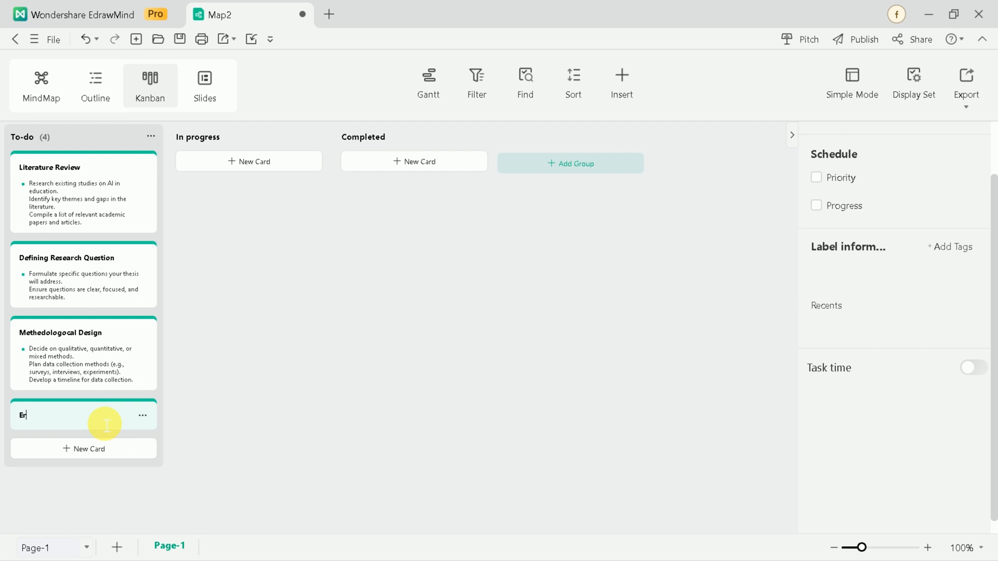
{"action": "type", "text": "thical Consideration"}
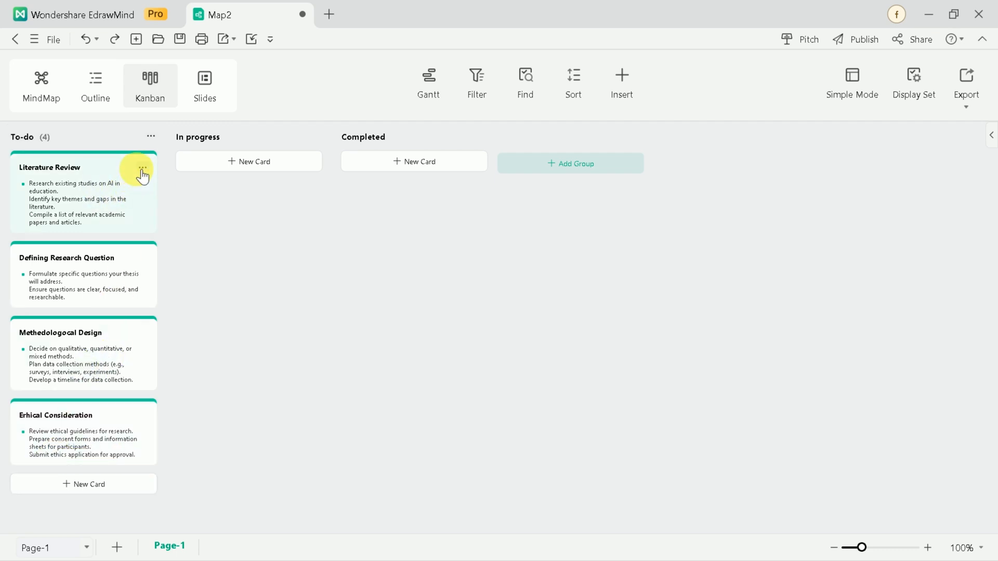
Colour the four To-do cards red and give them priorities P1 to P4 top to bottom.
{"action": "left_click", "coordinate": [143, 167]}
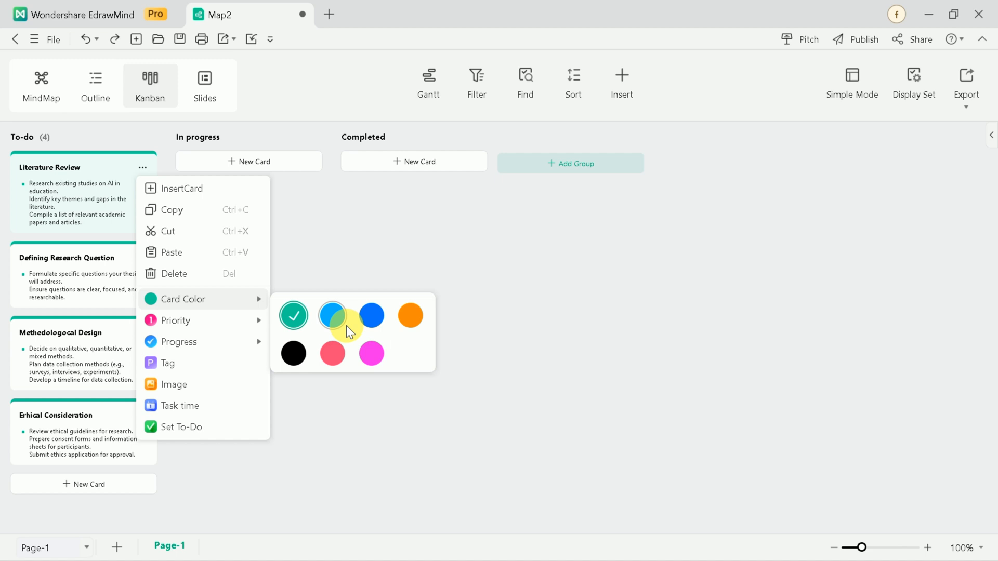
{"action": "left_click", "coordinate": [332, 315]}
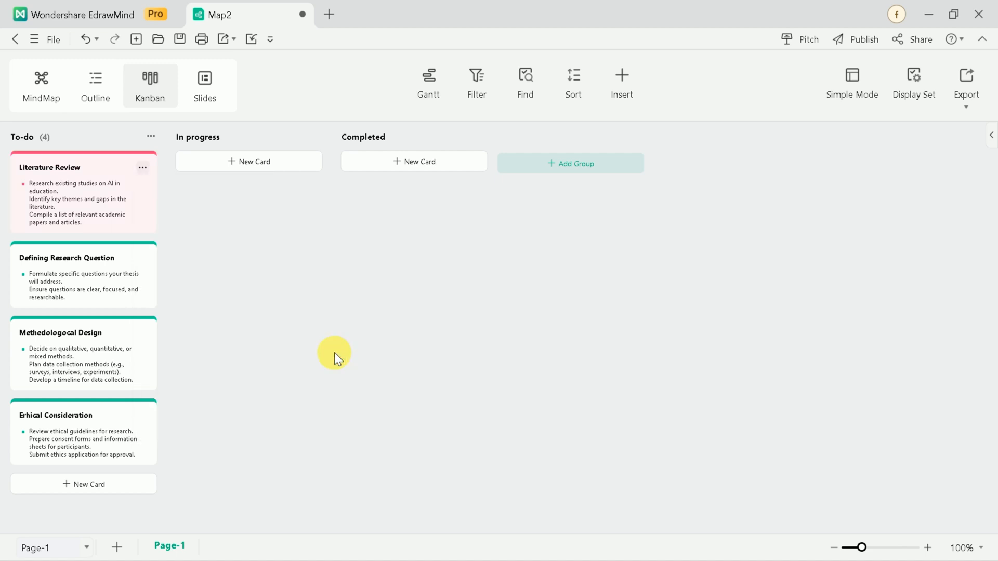
{"action": "mouse_move", "coordinate": [151, 418]}
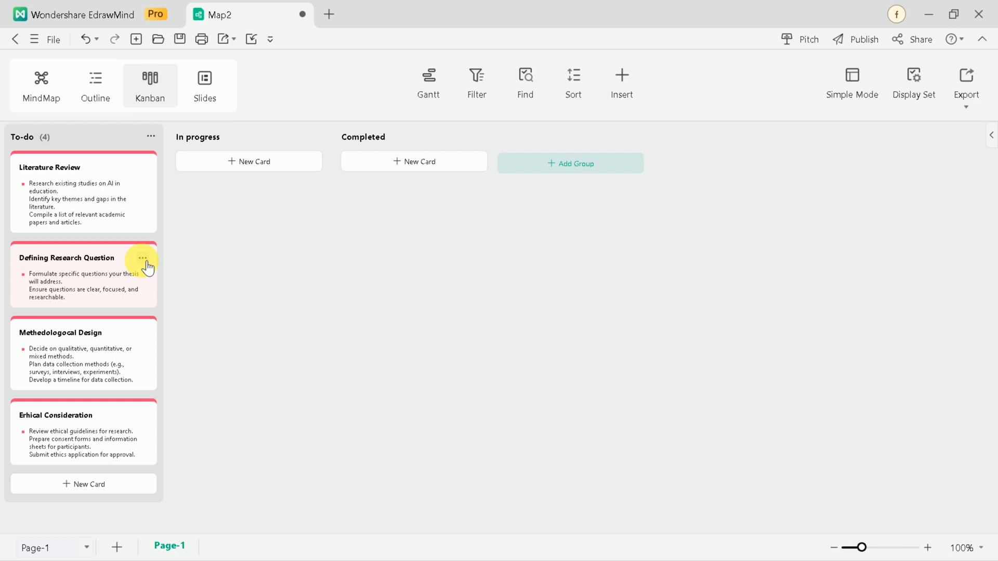
{"action": "left_click", "coordinate": [142, 167]}
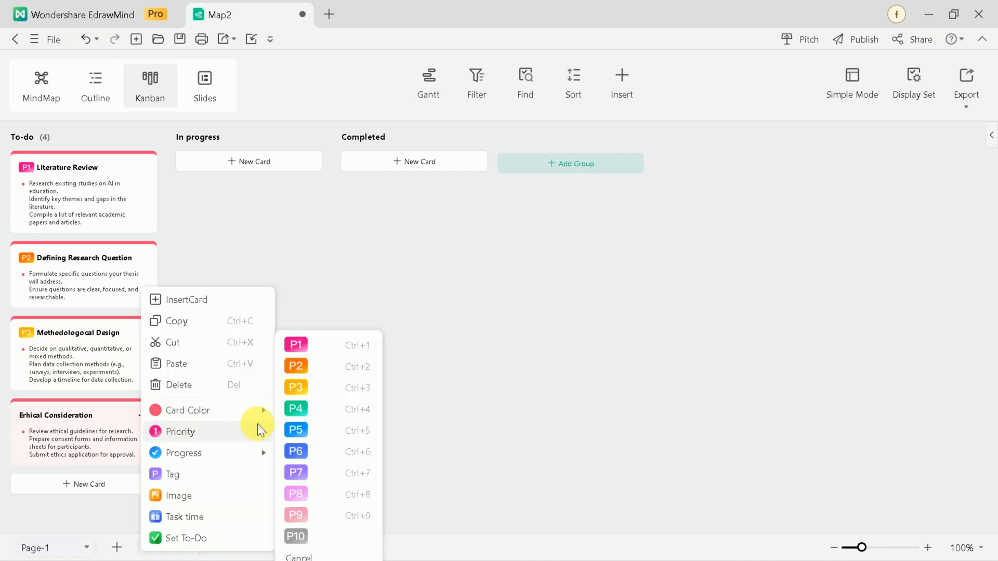
{"action": "left_click", "coordinate": [294, 410]}
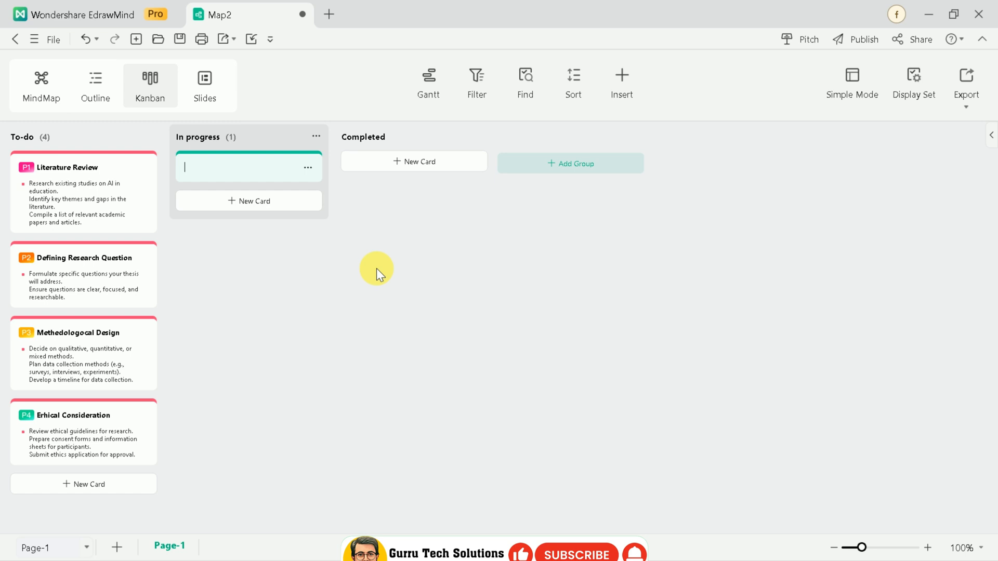
Add In progress cards Data Collection, Data Analysis and Drafting Thesis Chapters with bullet notes.
{"action": "type", "text": "Data Collection"}
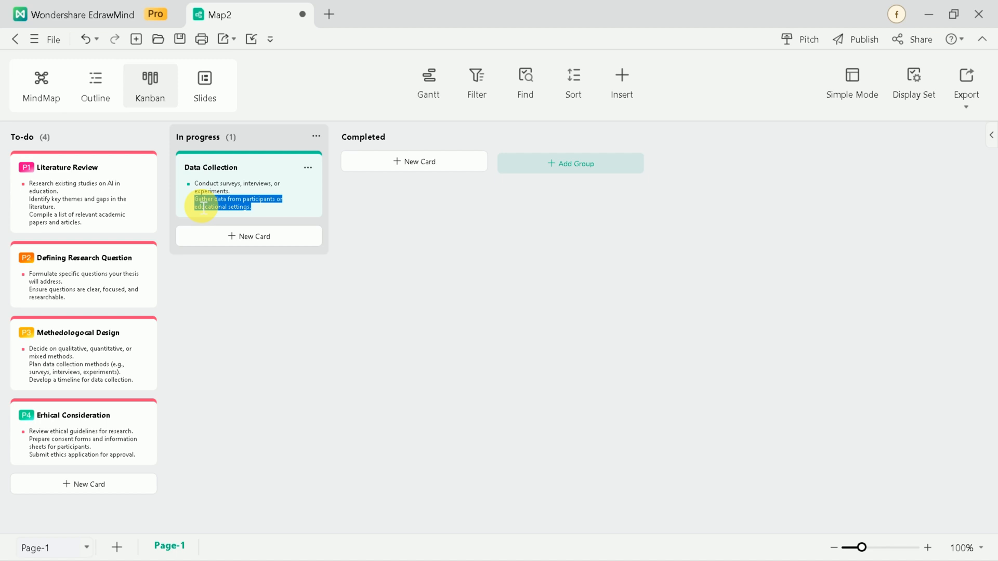
{"action": "left_click", "coordinate": [248, 236]}
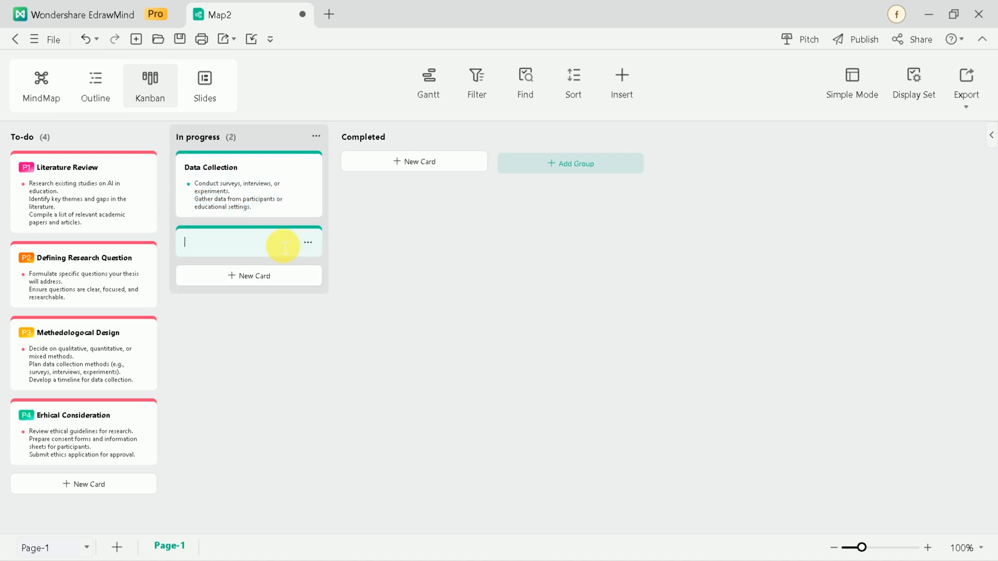
{"action": "type", "text": "Data Analysis"}
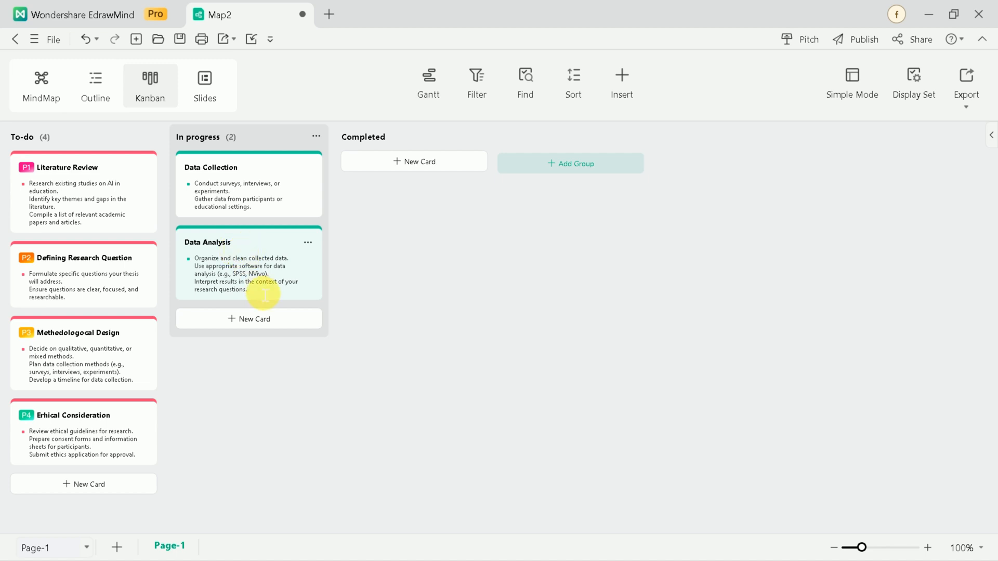
{"action": "left_click", "coordinate": [248, 319]}
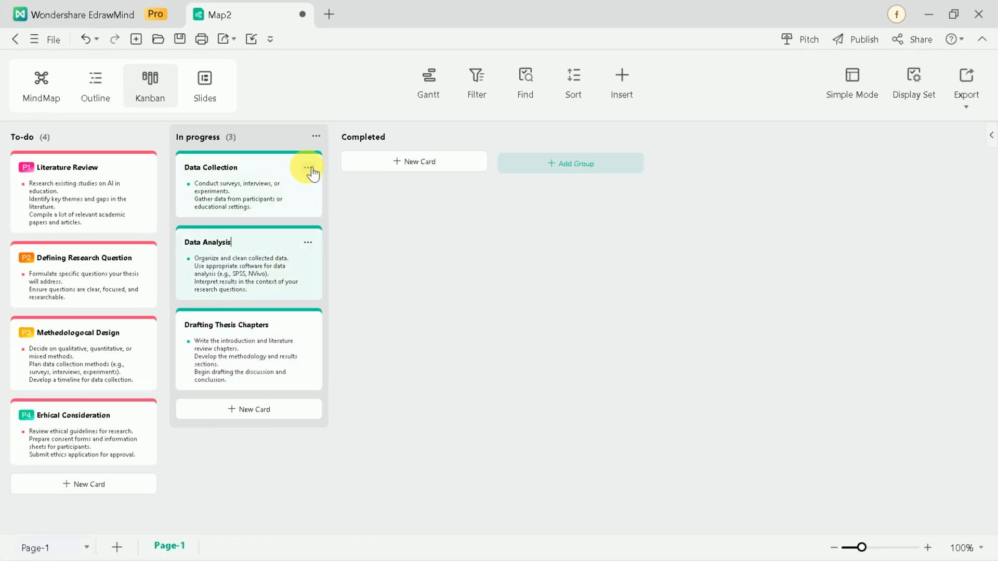
Set progress levels on the In progress cards: Data Collection 50%, Drafting Thesis Chapters 25%.
{"action": "left_click", "coordinate": [309, 167]}
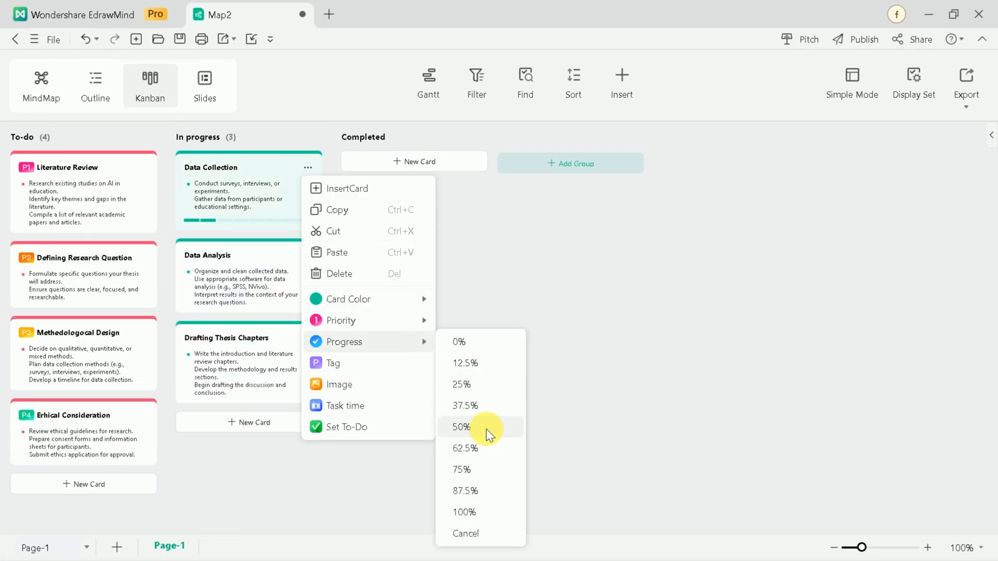
{"action": "left_click", "coordinate": [461, 427]}
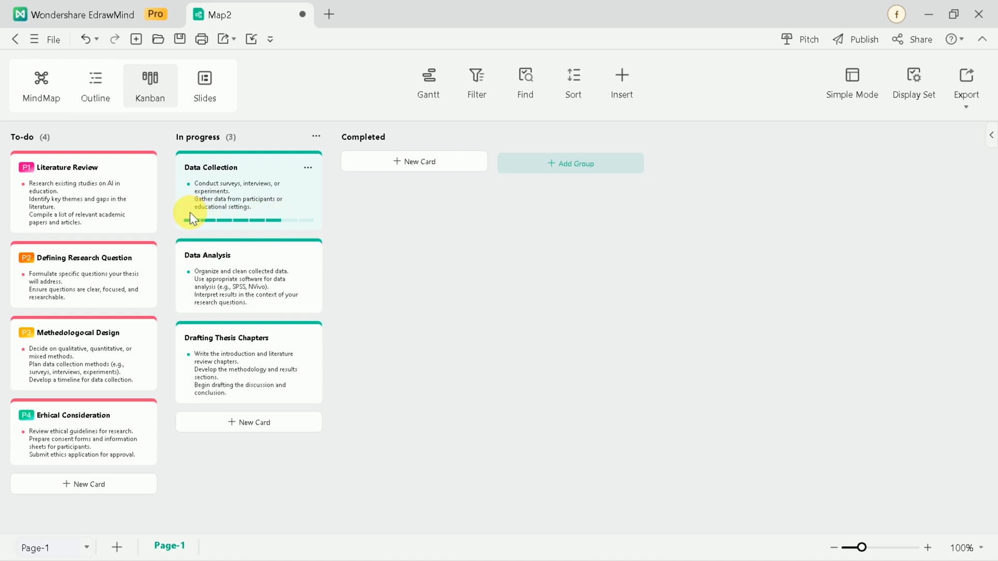
{"action": "left_click", "coordinate": [307, 256]}
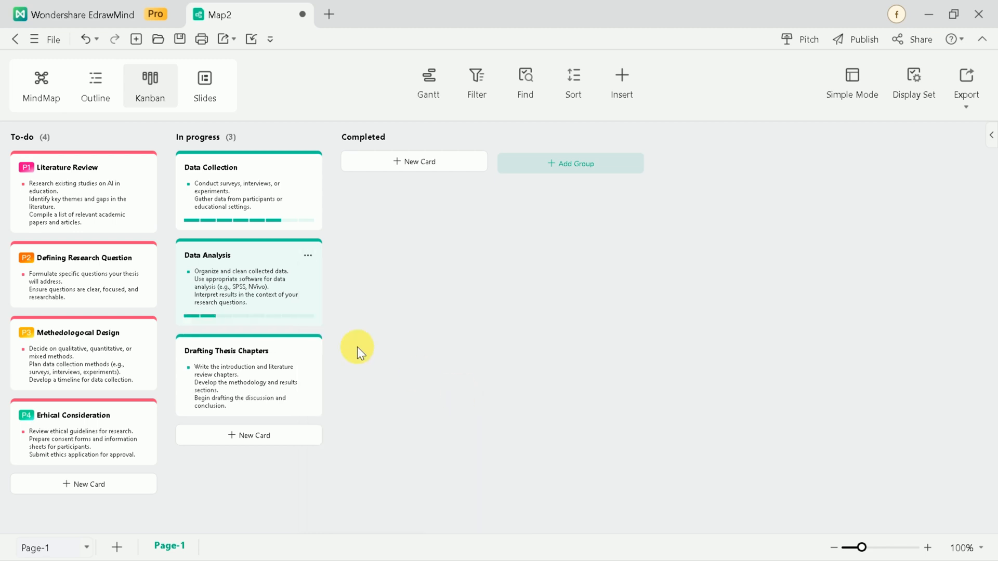
{"action": "right_click", "coordinate": [306, 350]}
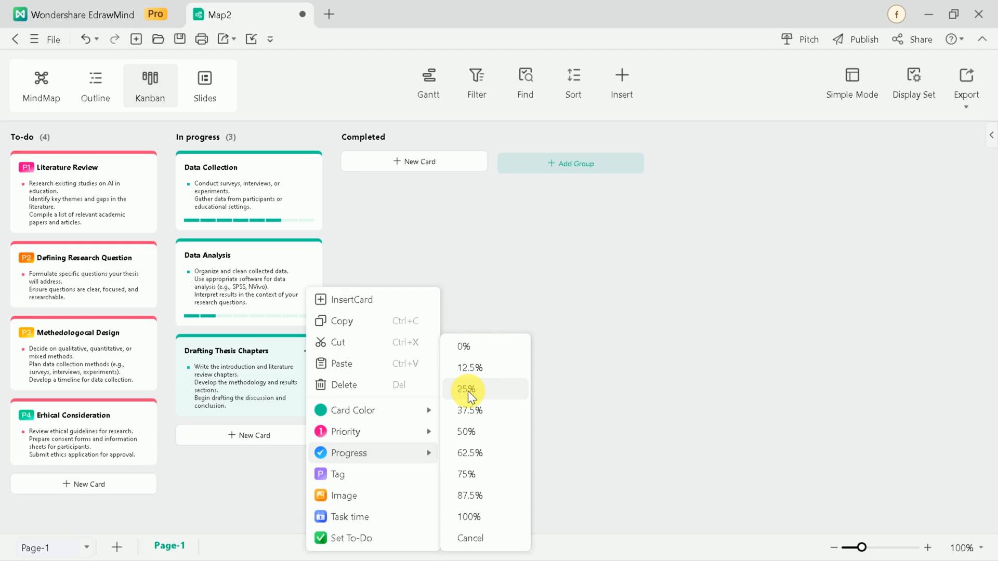
{"action": "left_click", "coordinate": [470, 389]}
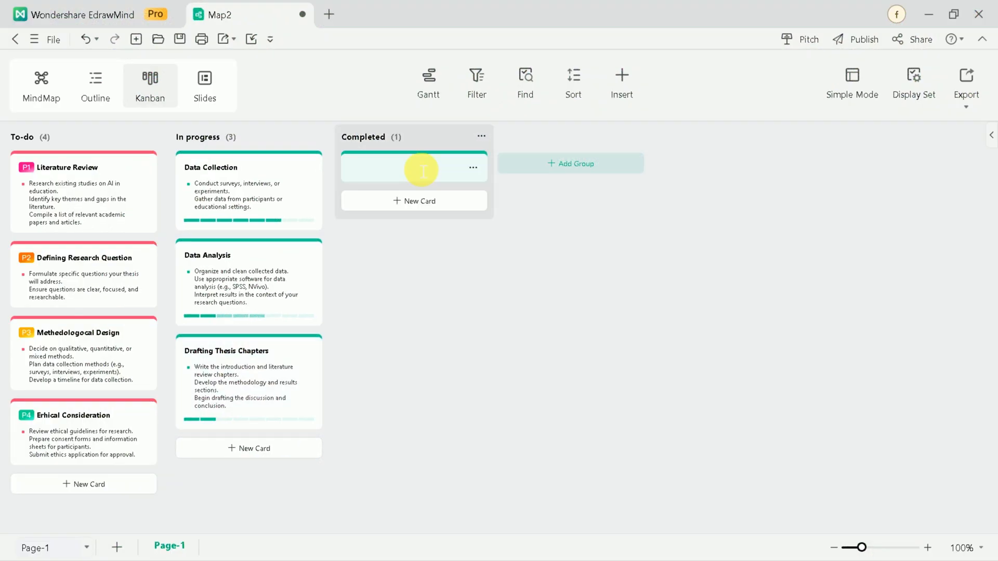
Add Completed cards Final Thesis Draft, Thesis Submission and Defense Preparation, coloured orange.
{"action": "type", "text": "Final Thesis Draft"}
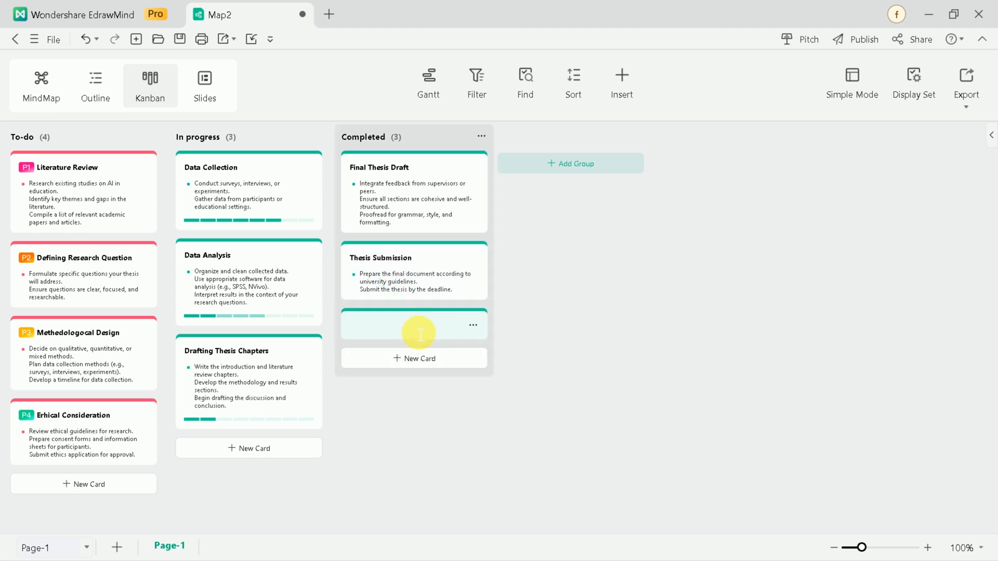
{"action": "type", "text": "Defense Preparation"}
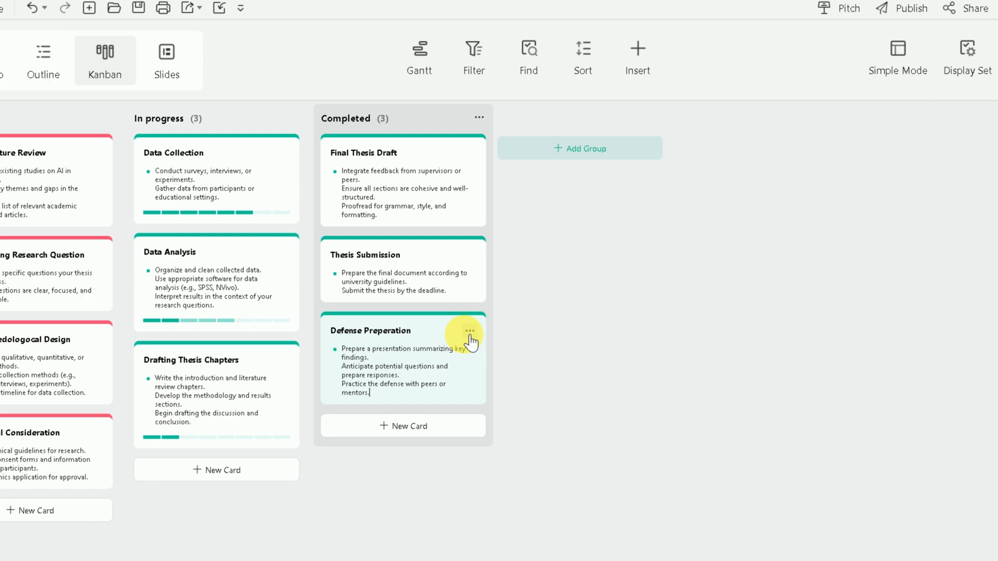
{"action": "left_click", "coordinate": [468, 333]}
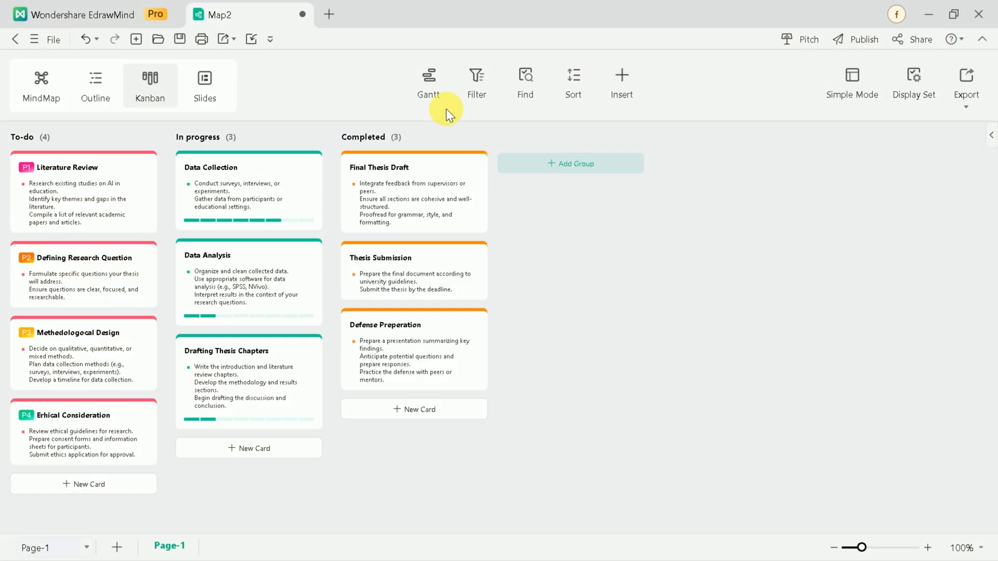
Try Gantt, Filter, Find, Simple Mode and Display Set, then show the export formats PDF, Graphics, SVG.
{"action": "left_click", "coordinate": [428, 83]}
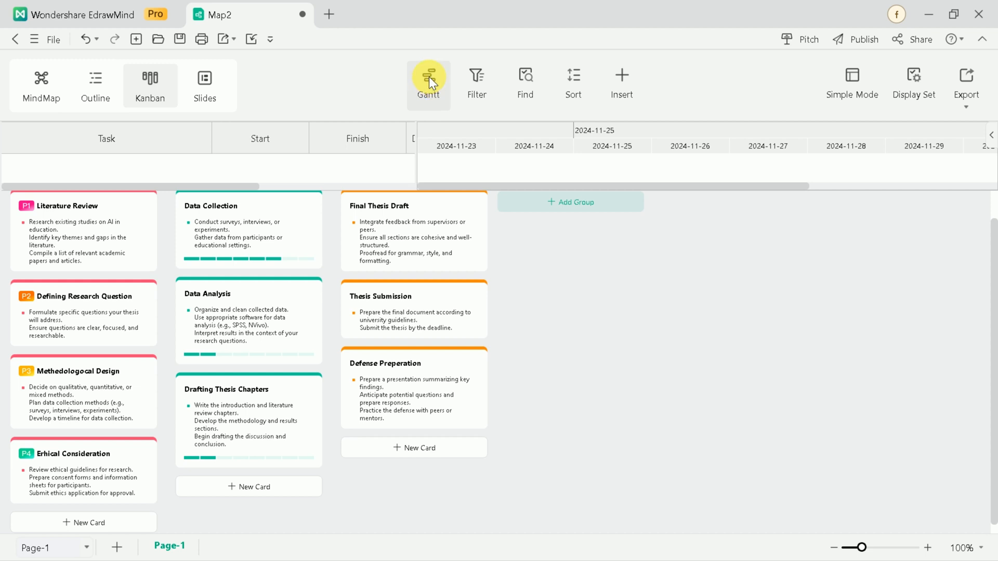
{"action": "left_click", "coordinate": [477, 83]}
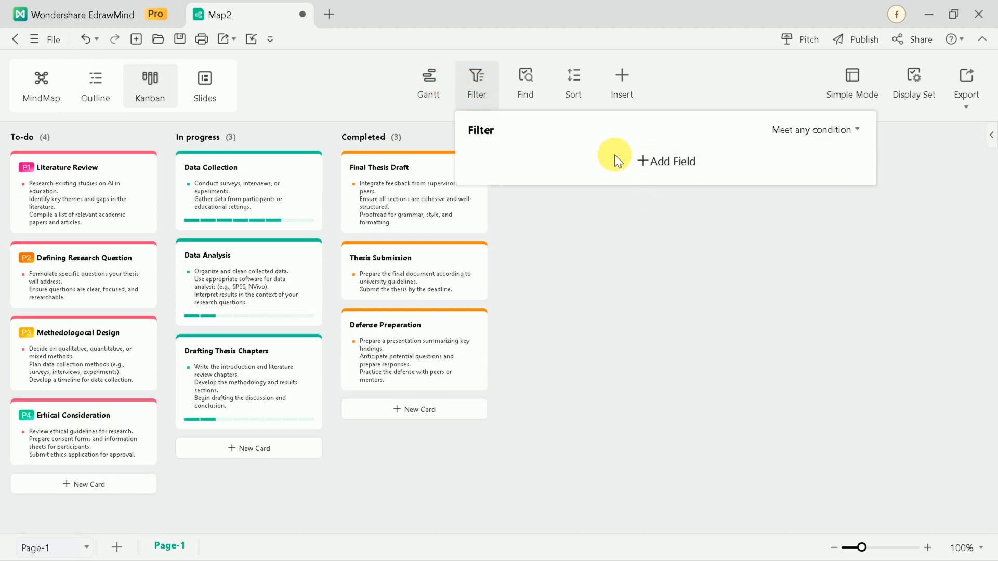
{"action": "left_click", "coordinate": [524, 83]}
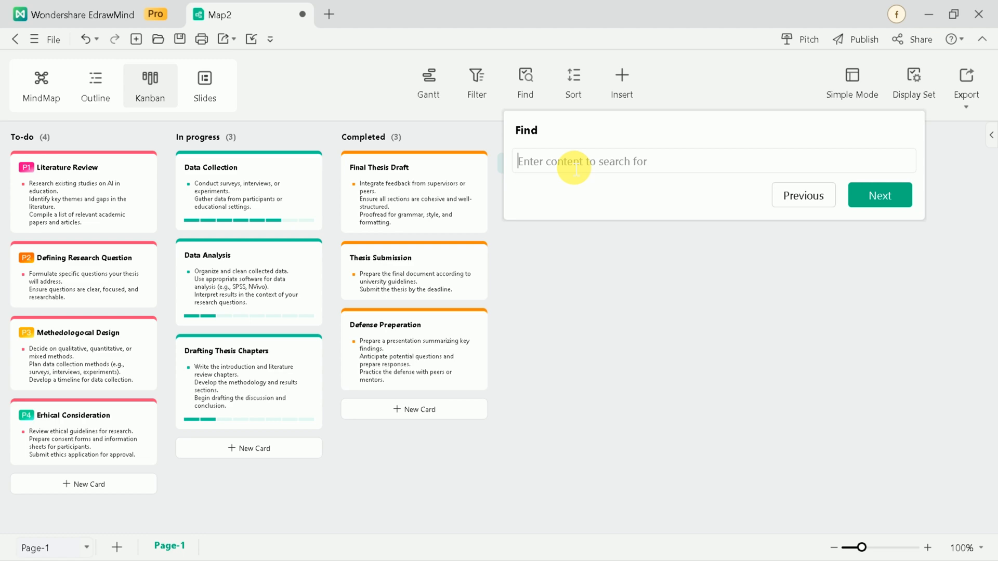
{"action": "left_click", "coordinate": [852, 86]}
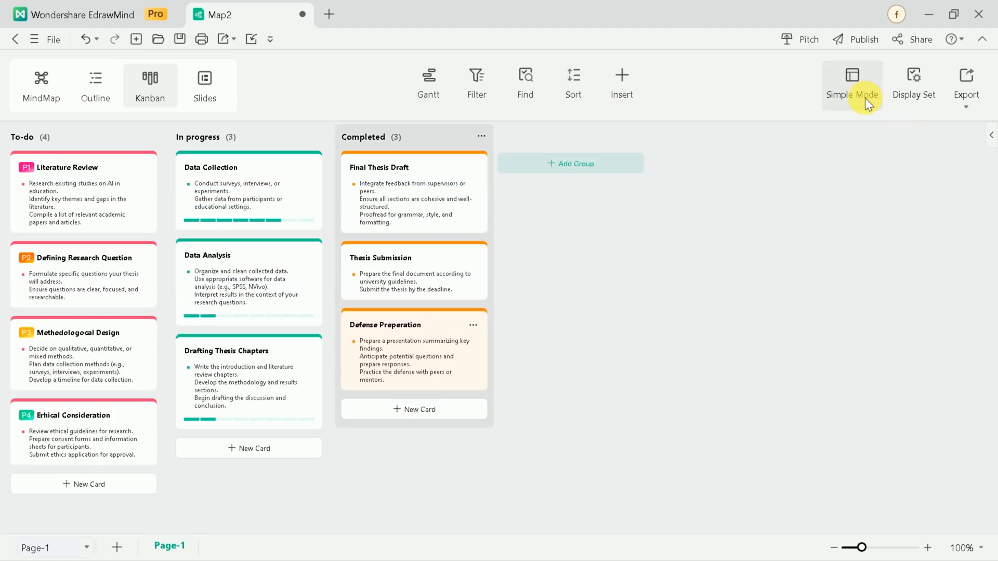
{"action": "left_click", "coordinate": [914, 83]}
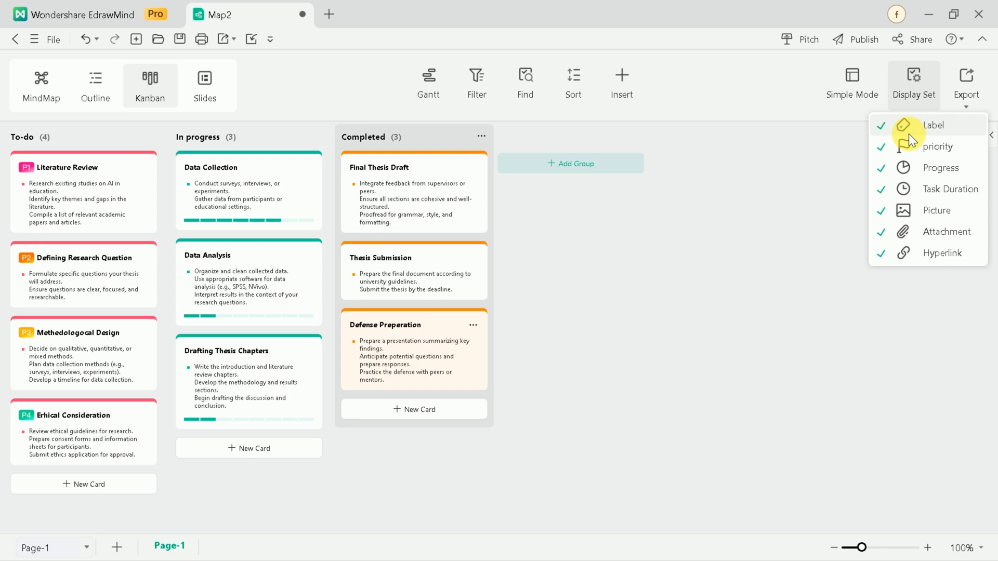
{"action": "left_click", "coordinate": [966, 83]}
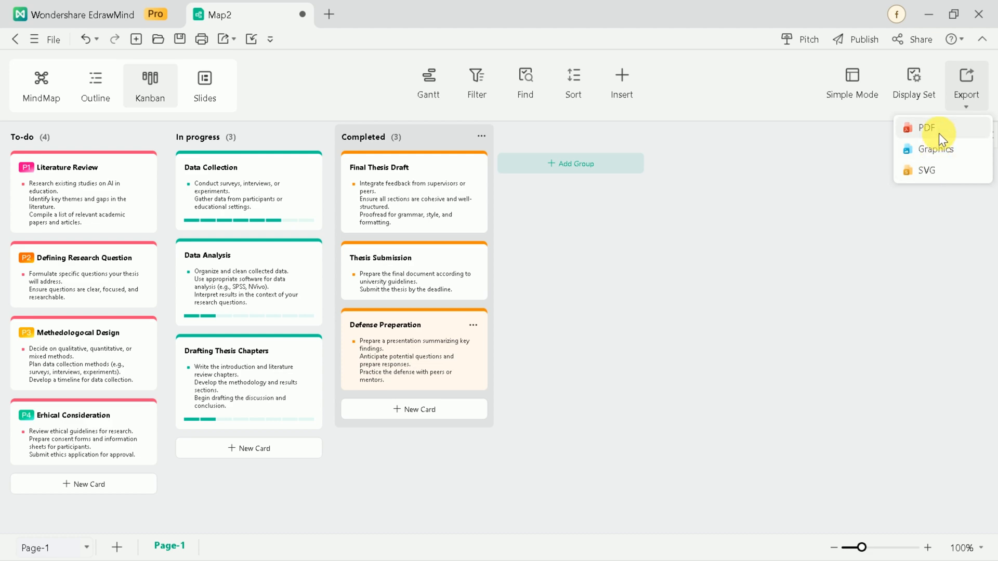
Choose PDF export, then review the Share dialog's share-as-image options.
{"action": "left_click", "coordinate": [928, 128]}
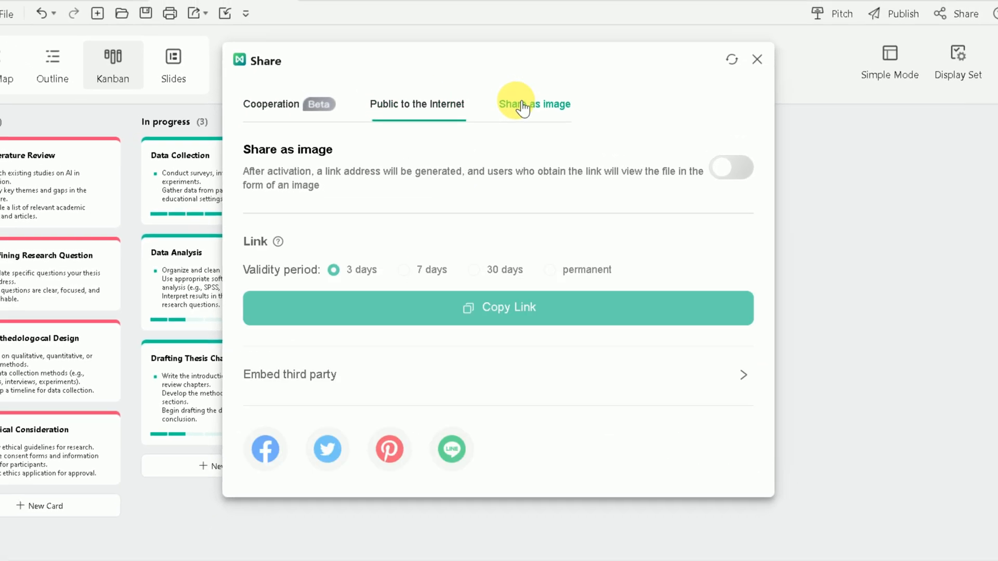
{"action": "left_click", "coordinate": [292, 121]}
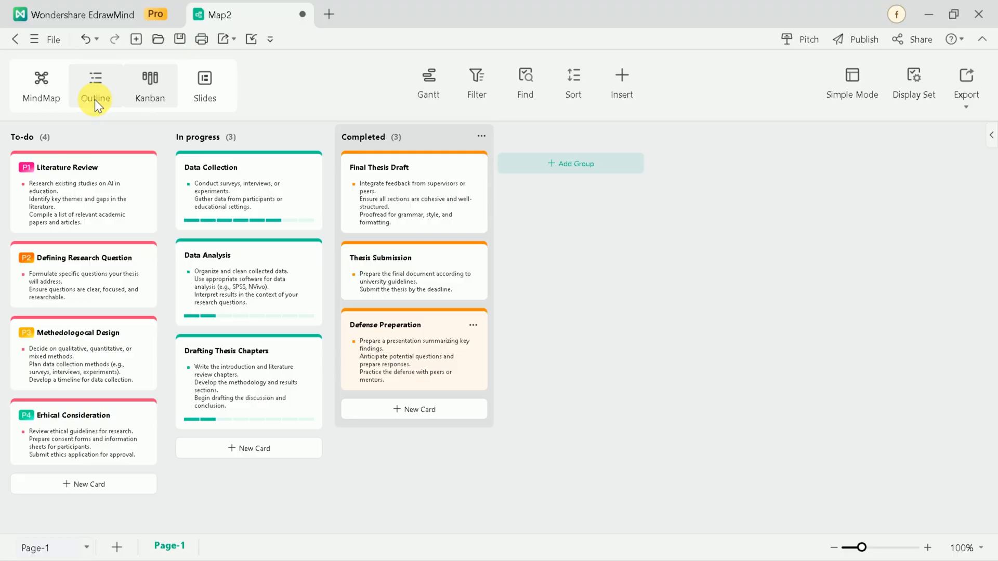
{"action": "left_click", "coordinate": [94, 86]}
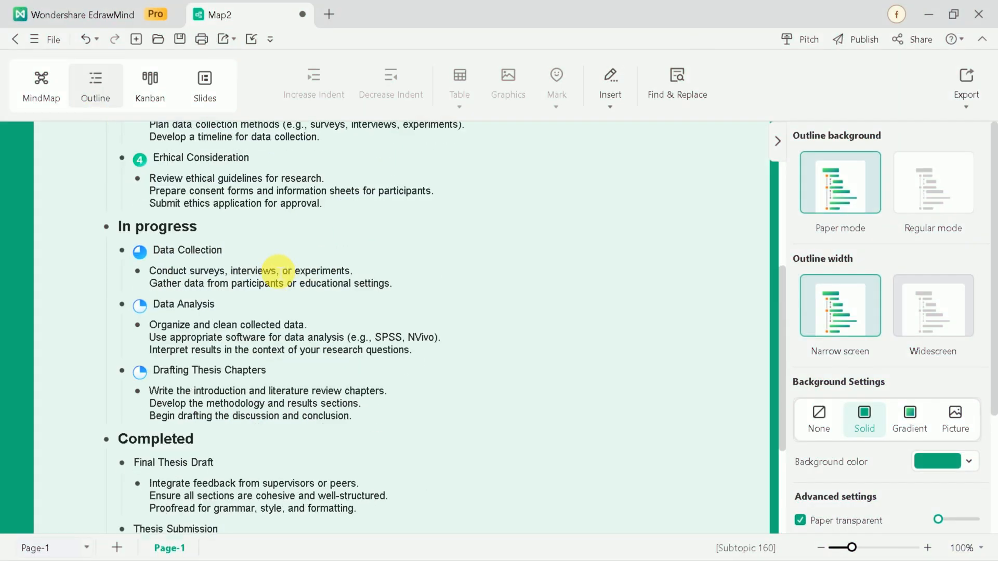
{"action": "left_click", "coordinate": [40, 87]}
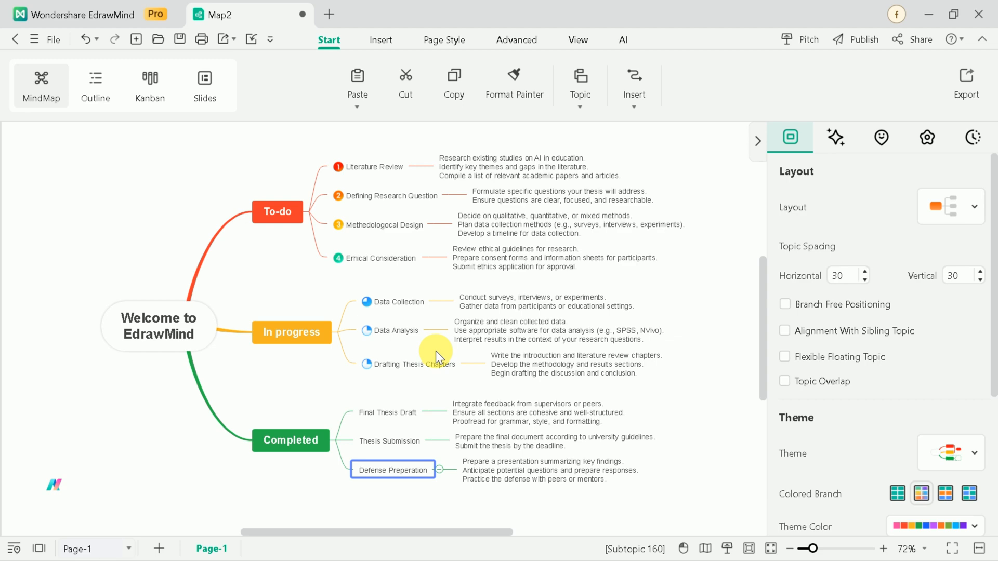
{"action": "left_click", "coordinate": [204, 86]}
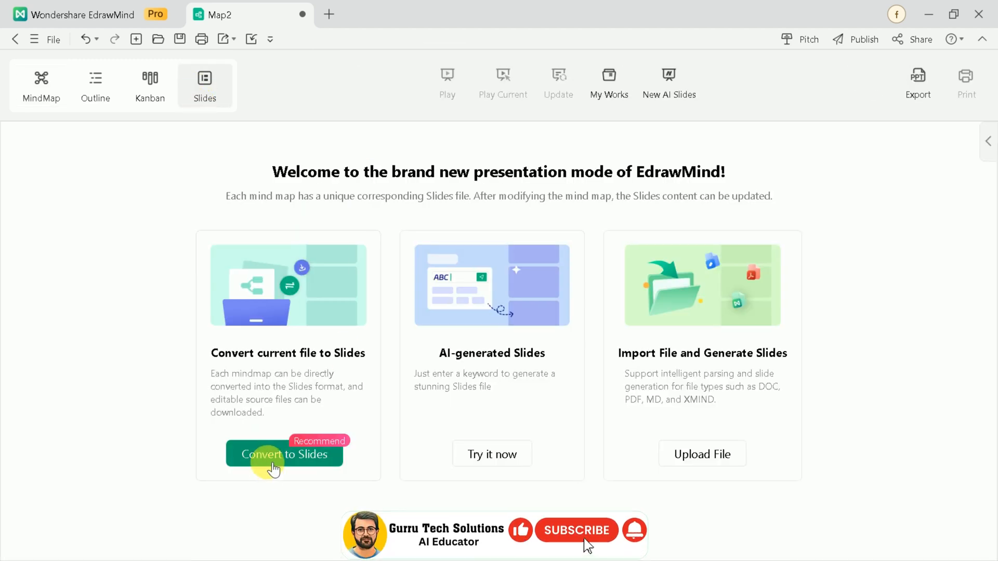
{"action": "left_click", "coordinate": [285, 455]}
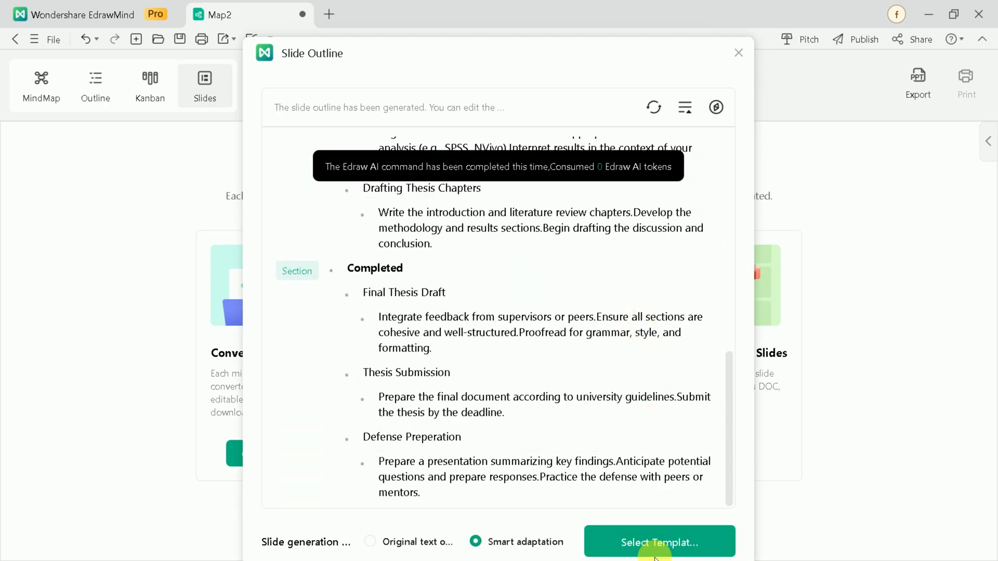
{"action": "left_click", "coordinate": [660, 543]}
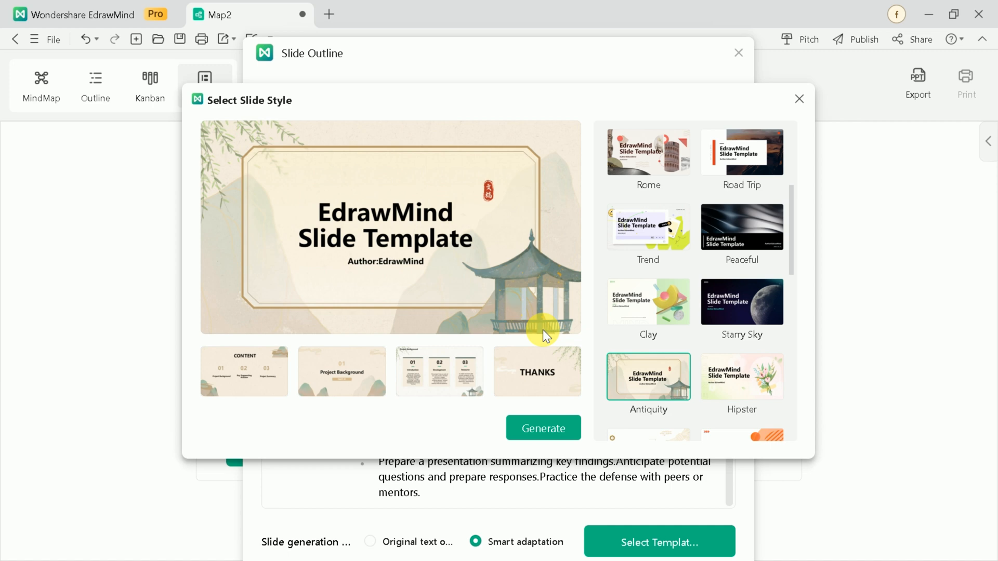
{"action": "left_click", "coordinate": [741, 228]}
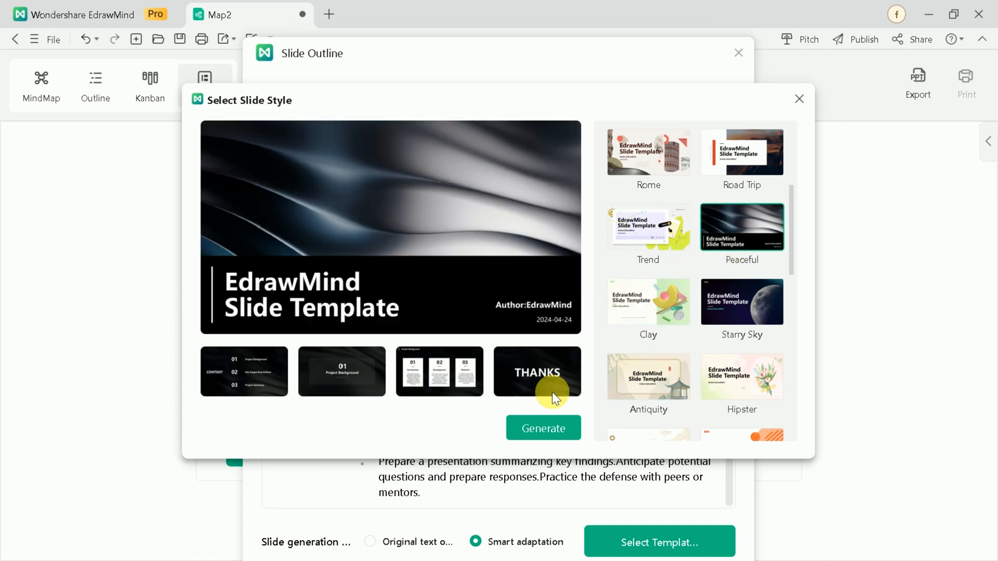
{"action": "left_click", "coordinate": [542, 428]}
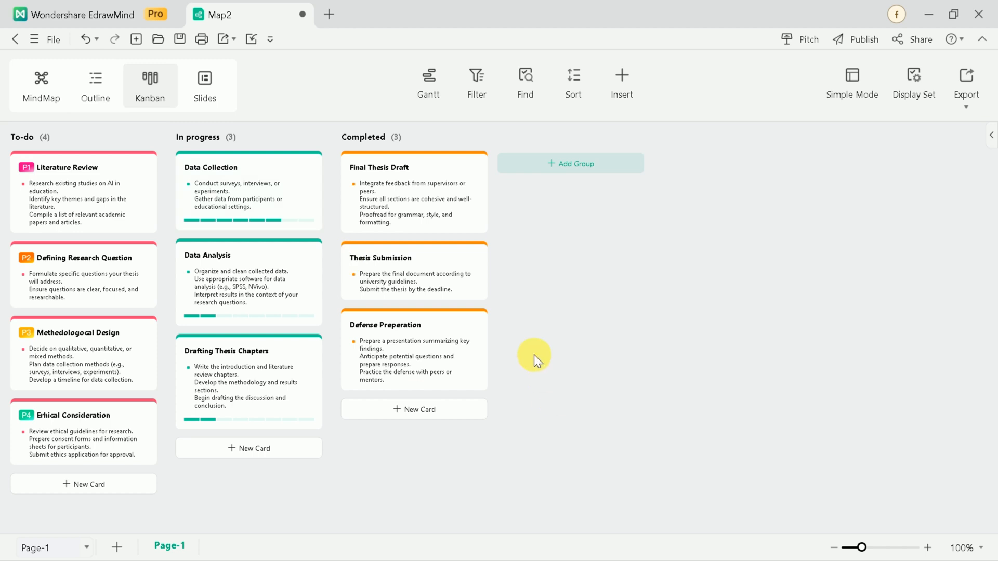
{"action": "mouse_move", "coordinate": [417, 311]}
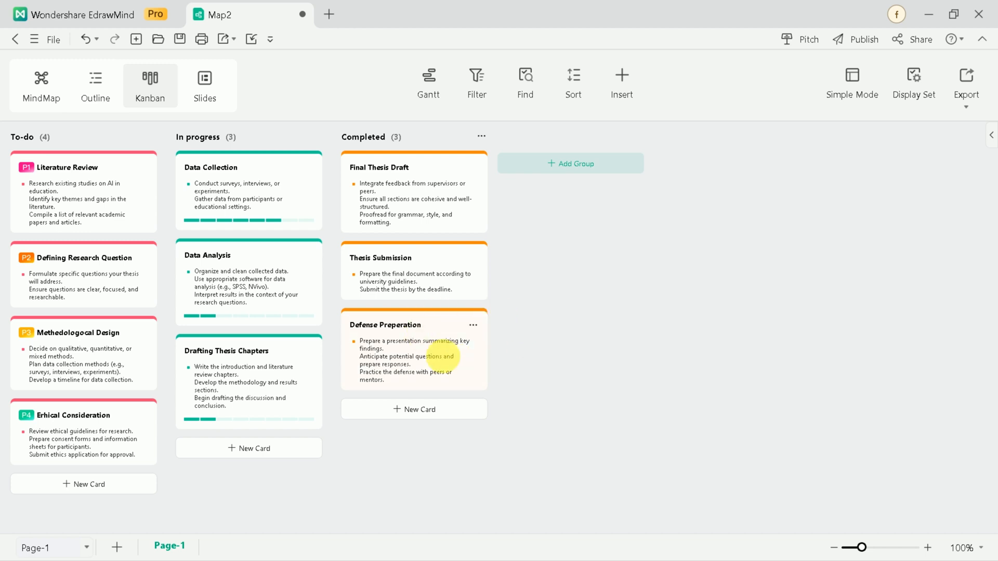
{"action": "mouse_move", "coordinate": [541, 342]}
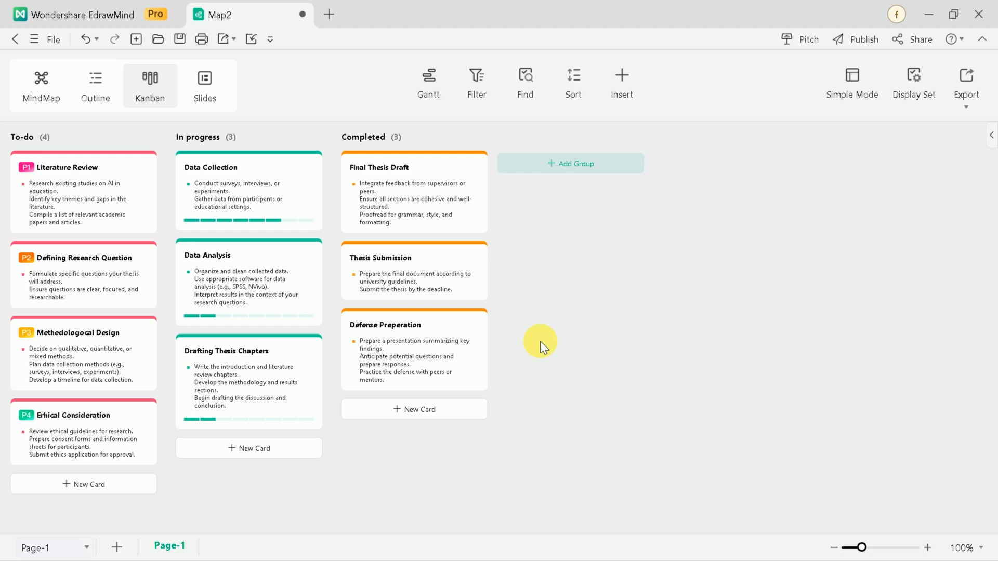
{"action": "mouse_move", "coordinate": [566, 392]}
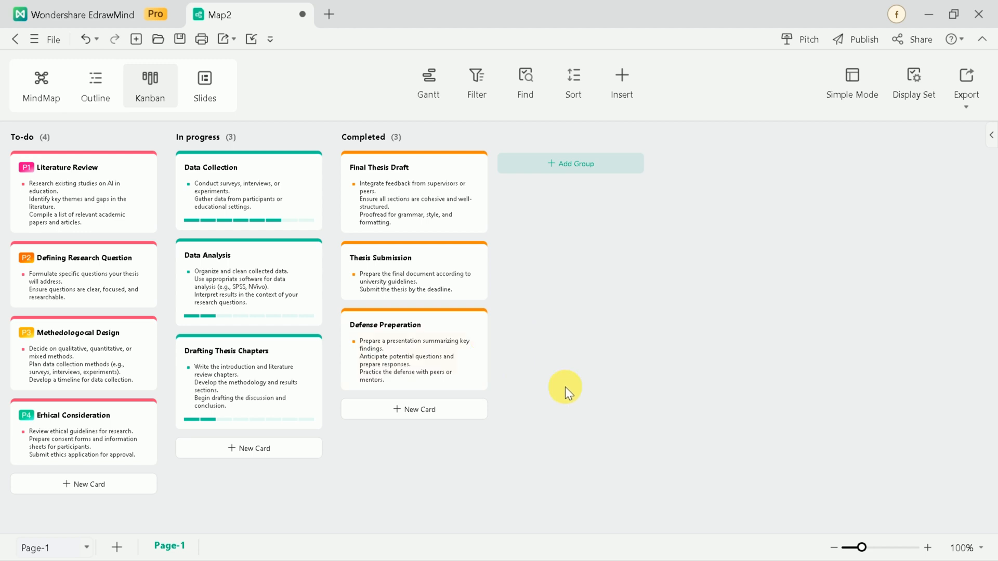
{"action": "mouse_move", "coordinate": [590, 365]}
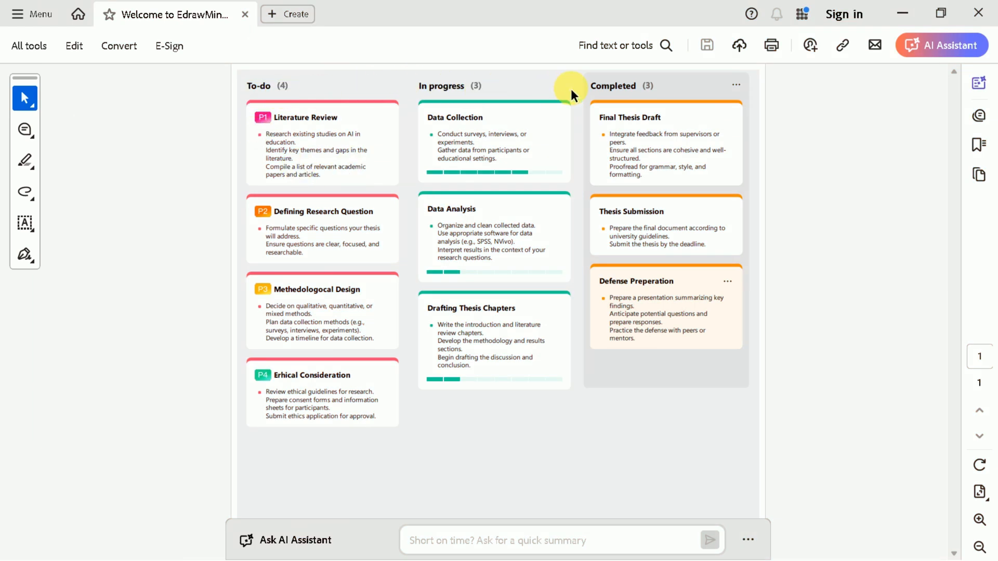
{"action": "mouse_move", "coordinate": [389, 411]}
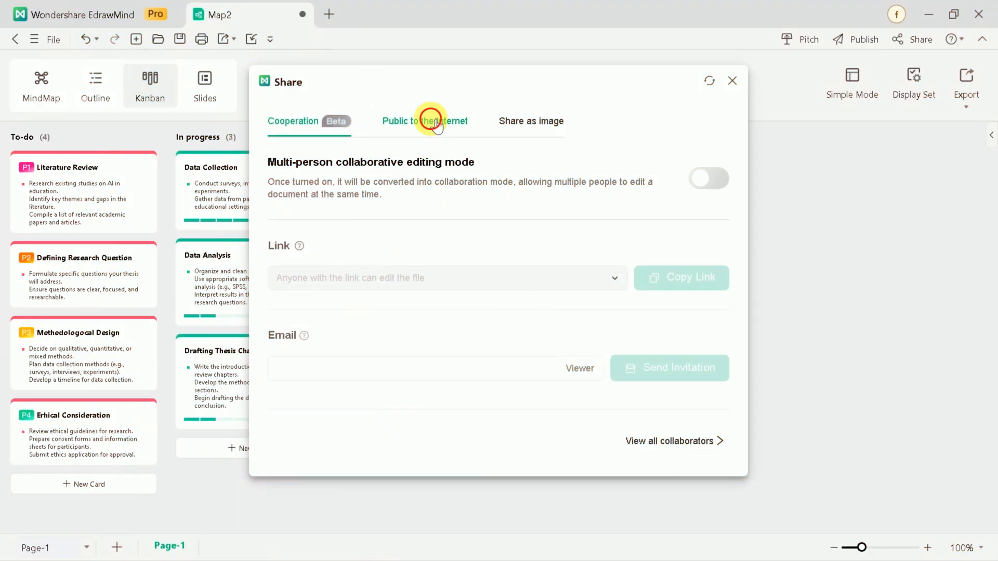
Close the sharing options, view the board as outline and mind map, then return to Kanban.
{"action": "left_click", "coordinate": [424, 121]}
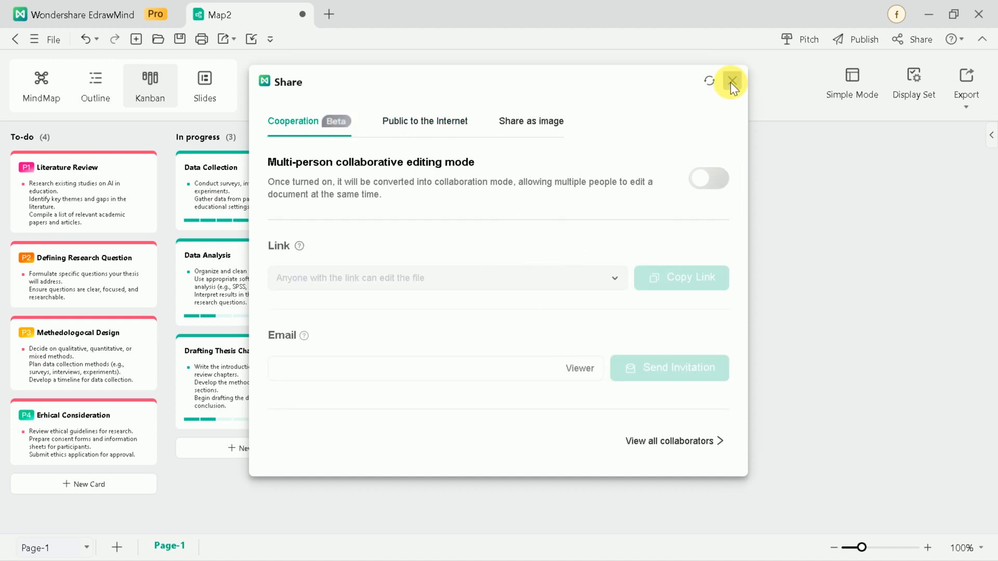
{"action": "left_click", "coordinate": [731, 82]}
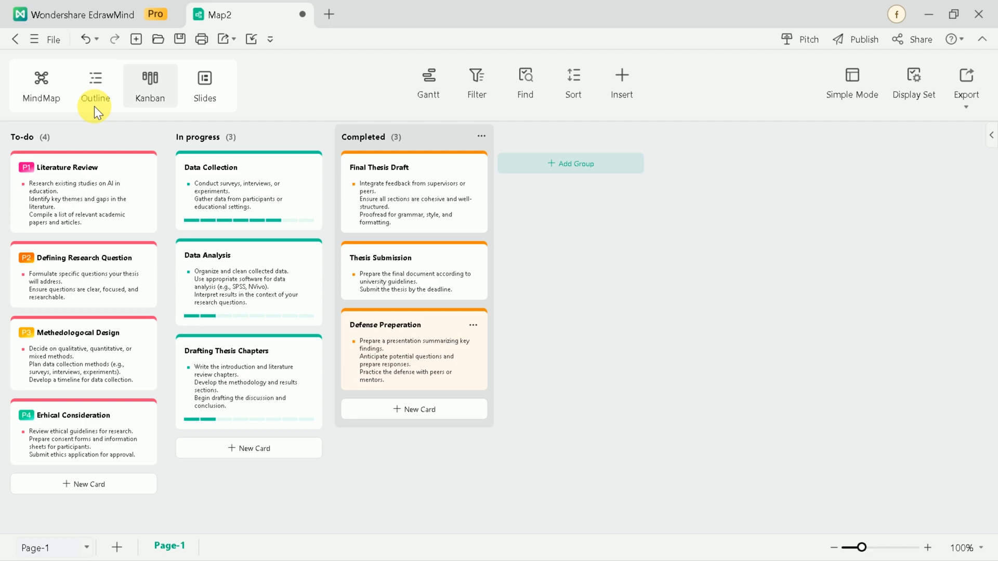
{"action": "left_click", "coordinate": [95, 86]}
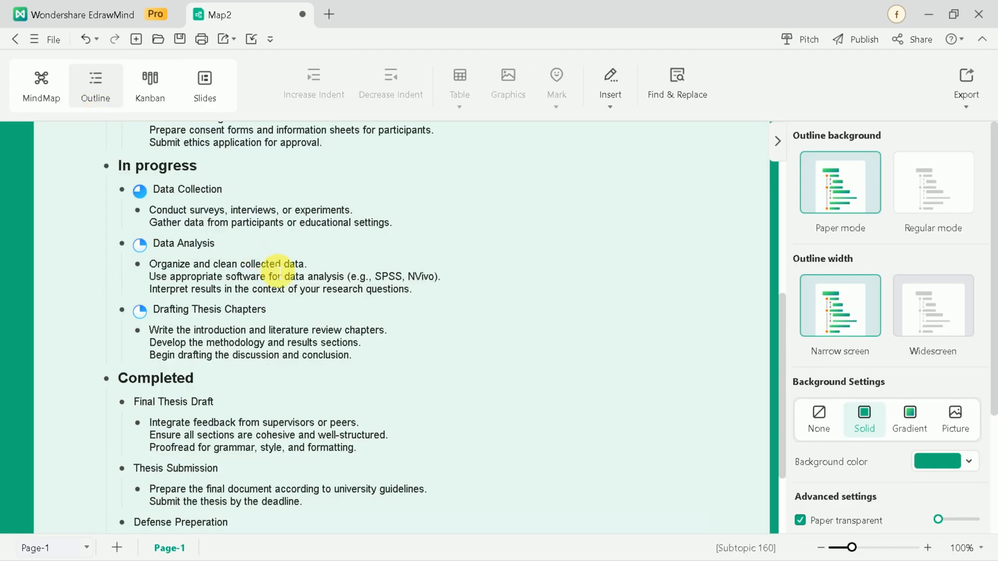
{"action": "left_click", "coordinate": [41, 85]}
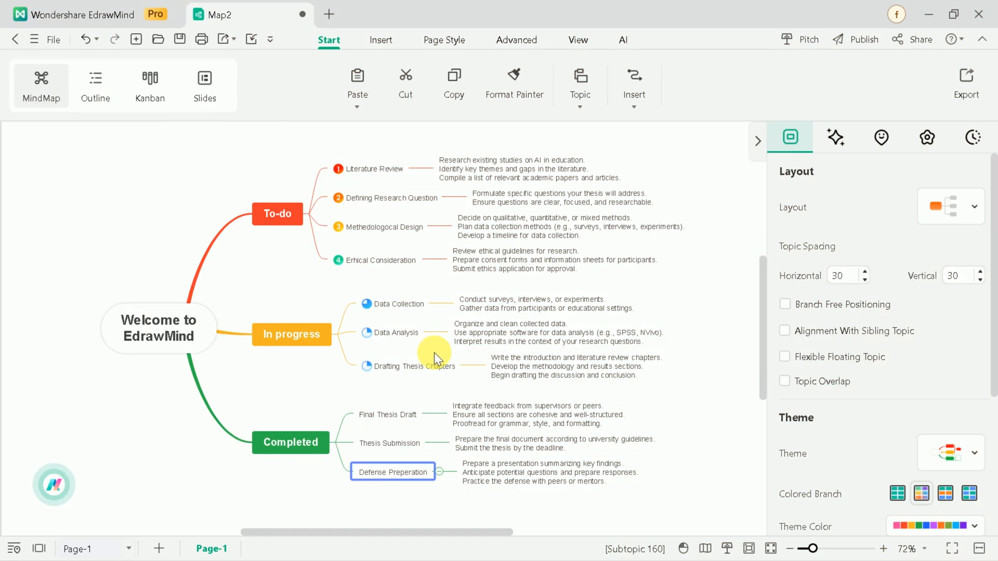
{"action": "left_click", "coordinate": [555, 258]}
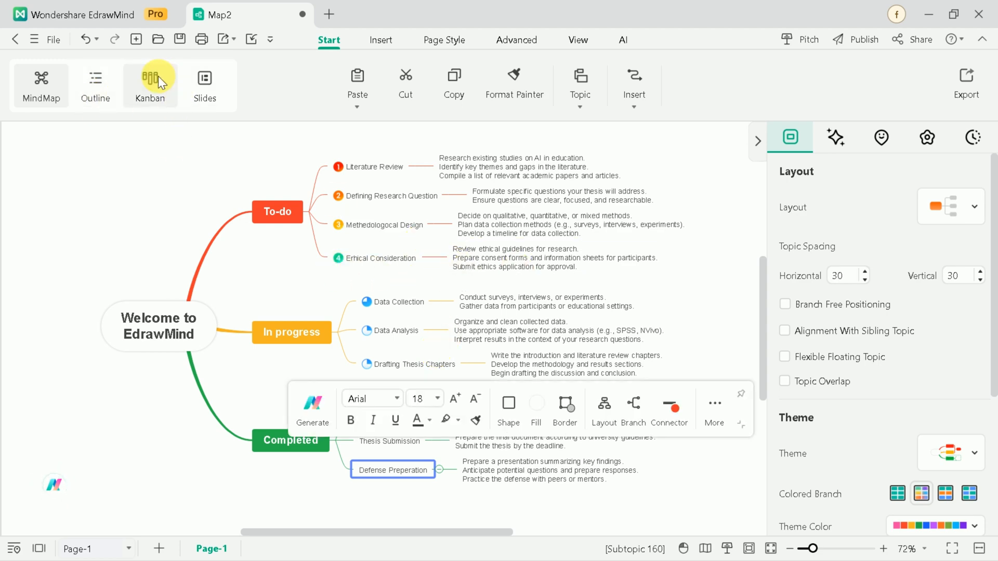
{"action": "left_click", "coordinate": [150, 85]}
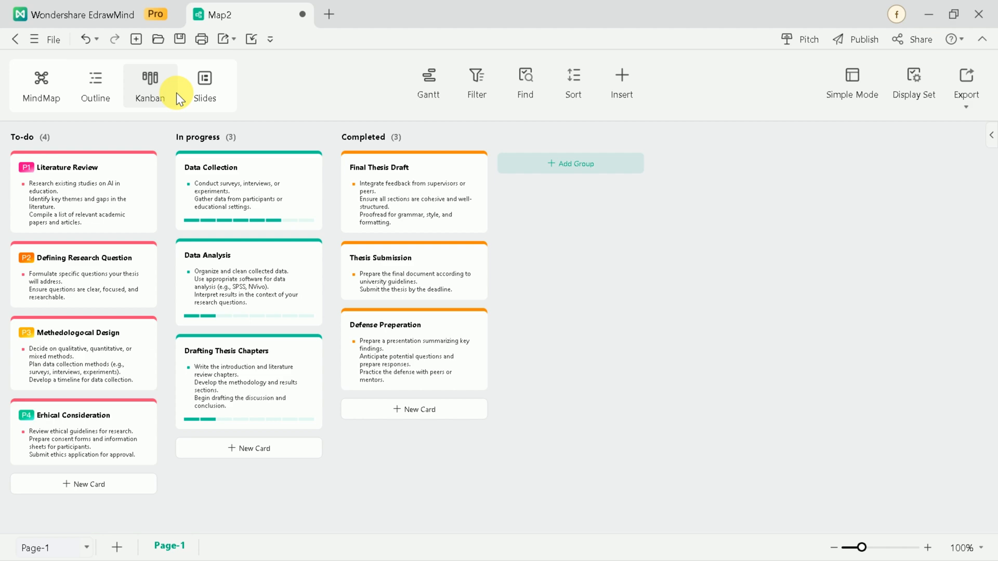